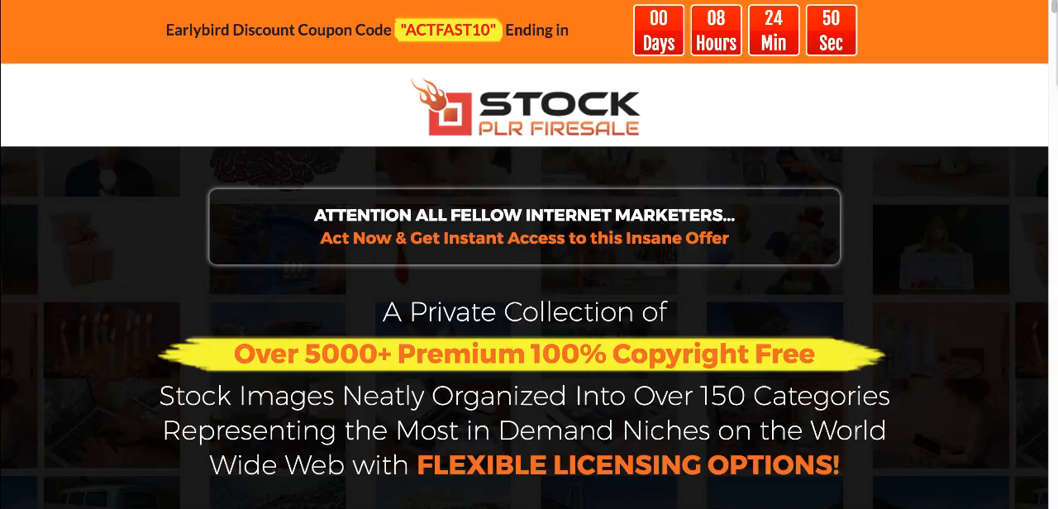
Step: Scroll the Stock PLR Firesale page down to its three Buy Now price tiers and countdown
scroll(down, 3)
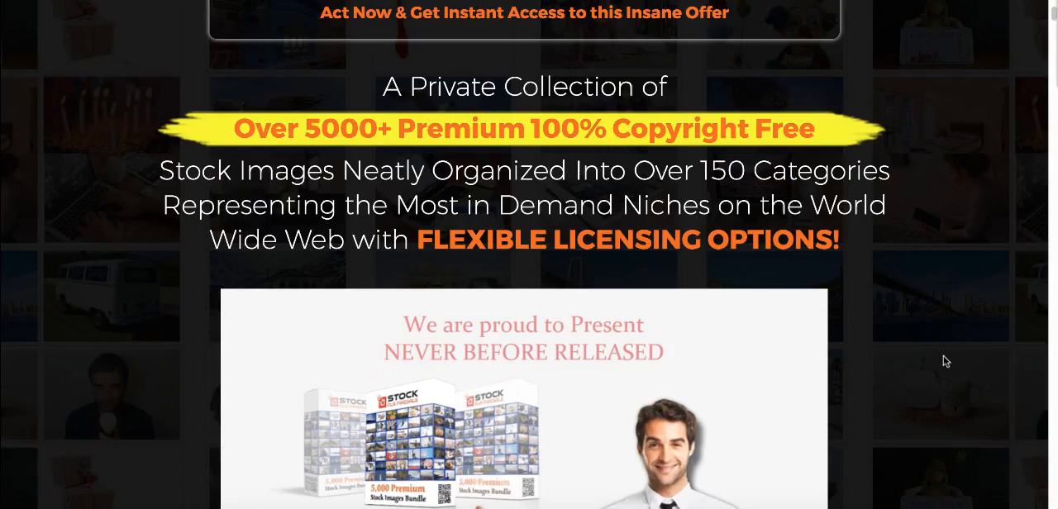
scroll(up, 3)
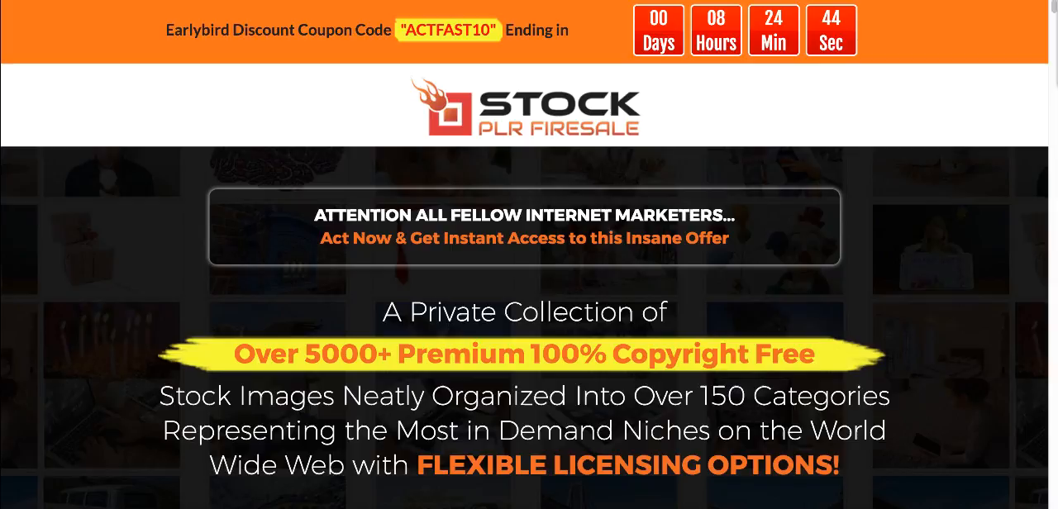
scroll(down, 3)
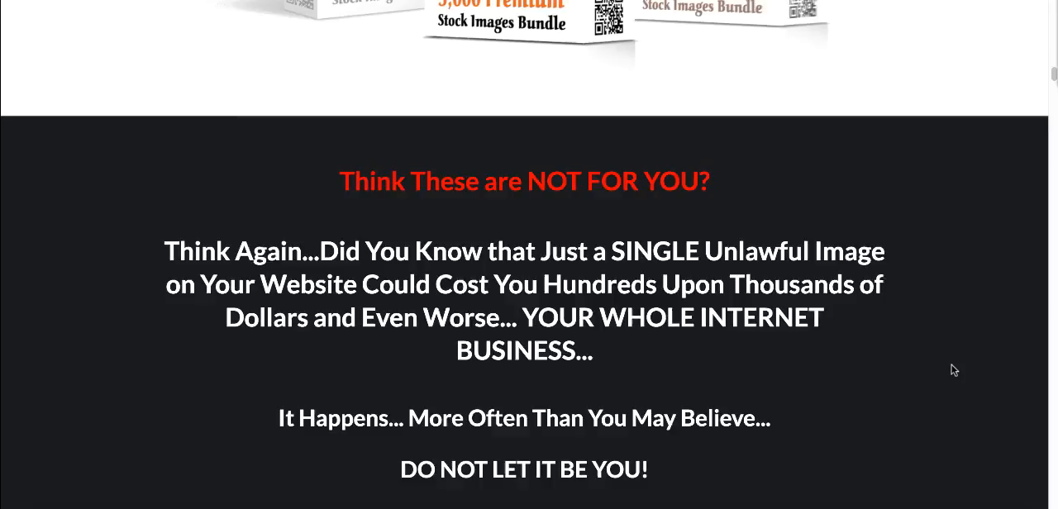
scroll(down, 3)
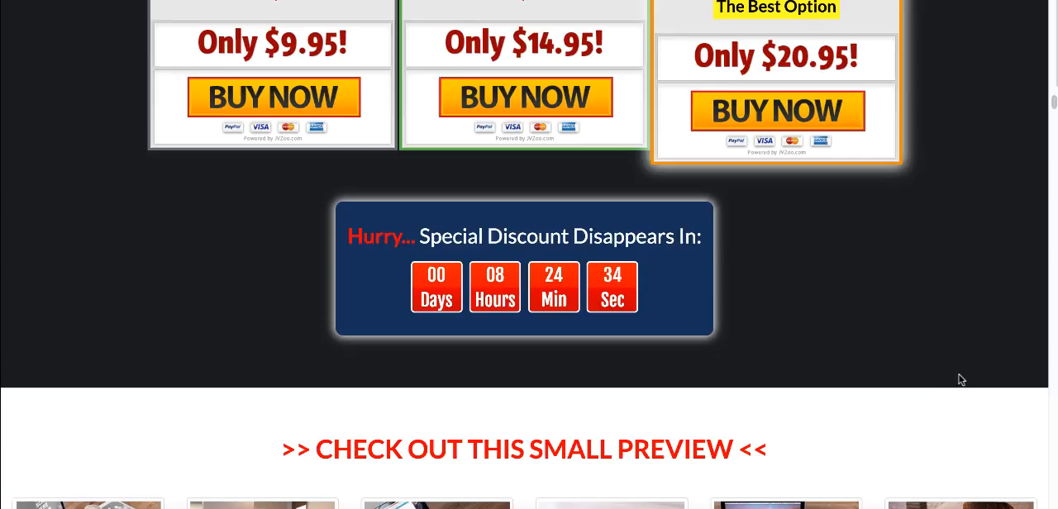
Step: Leave the pricing section for the MyNAMS page with its 'Meet Frank' video
scroll(up, 3)
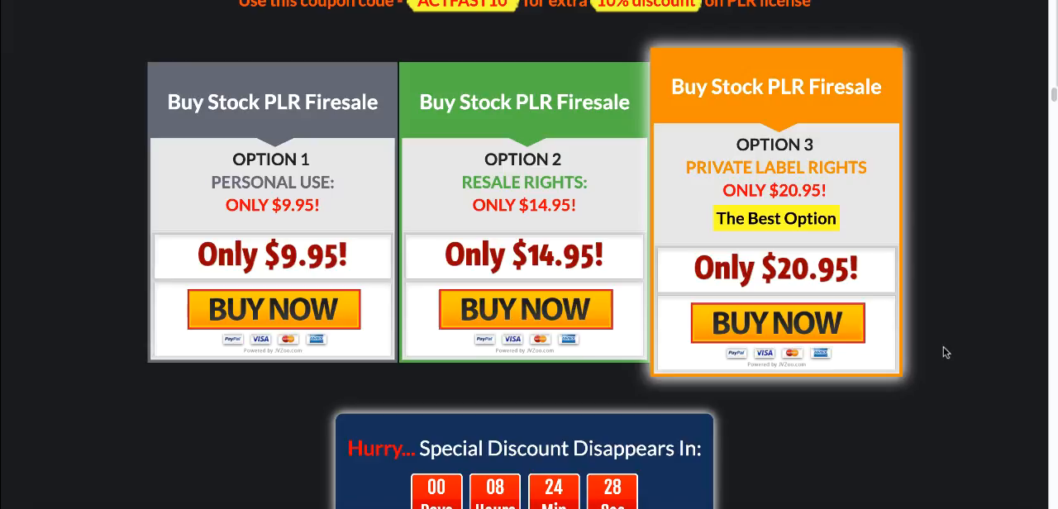
mouse_move(967, 311)
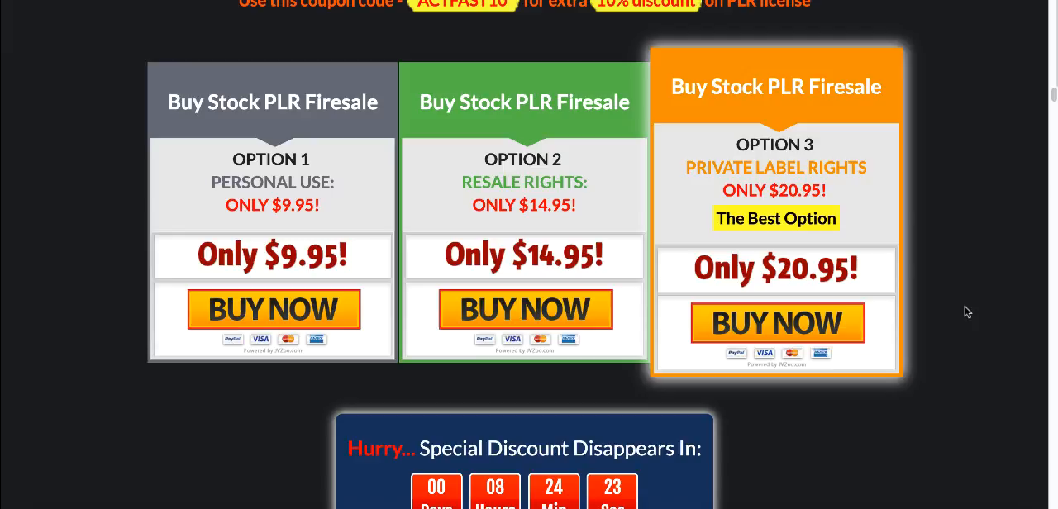
mouse_move(974, 312)
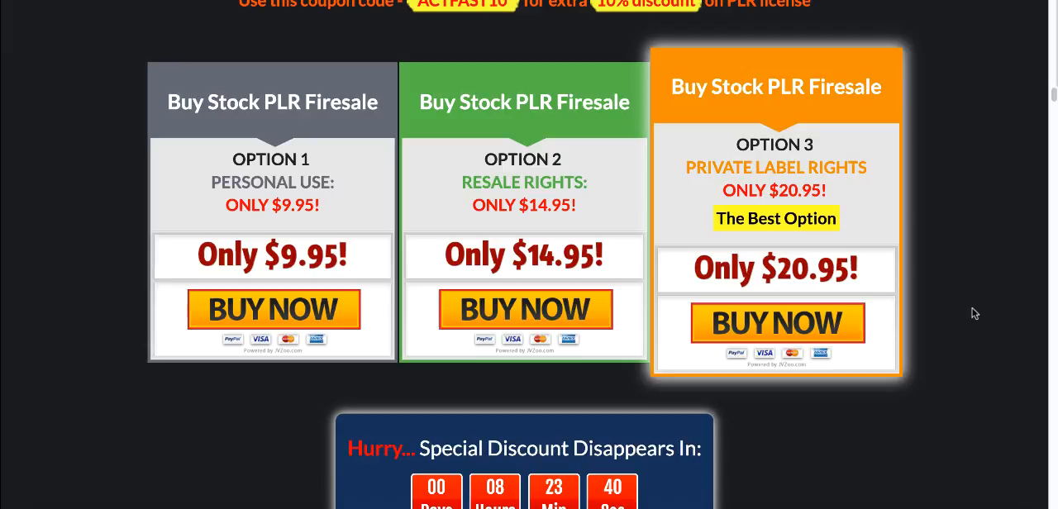
scroll(up, 3)
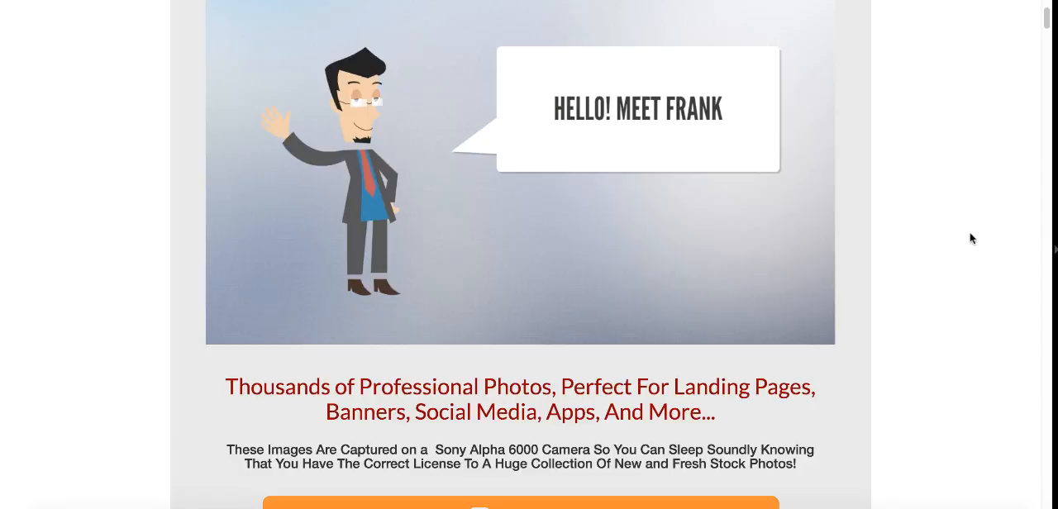
Step: Scroll past the MyNAMS sample photo gallery down to the orange Only $77 button
scroll(up, 3)
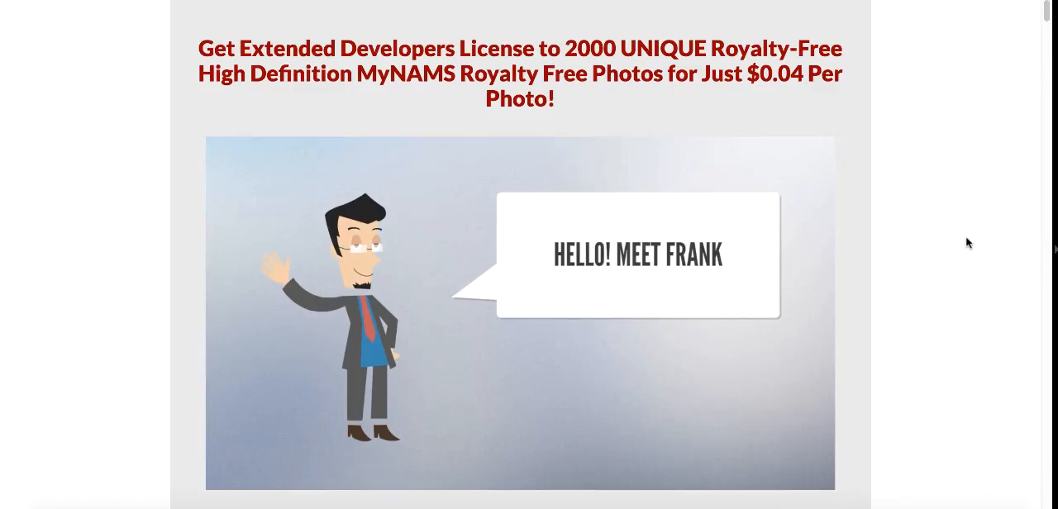
scroll(down, 3)
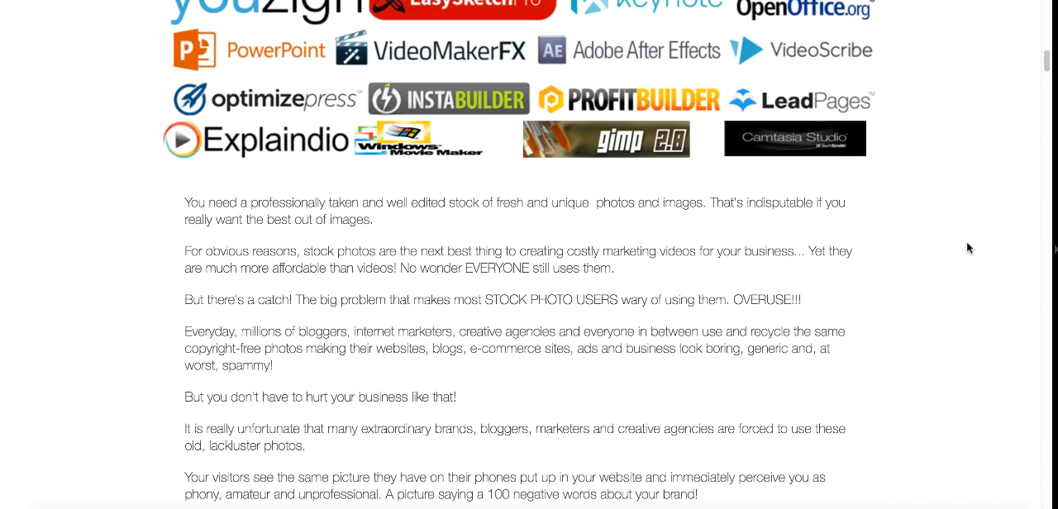
scroll(down, 3)
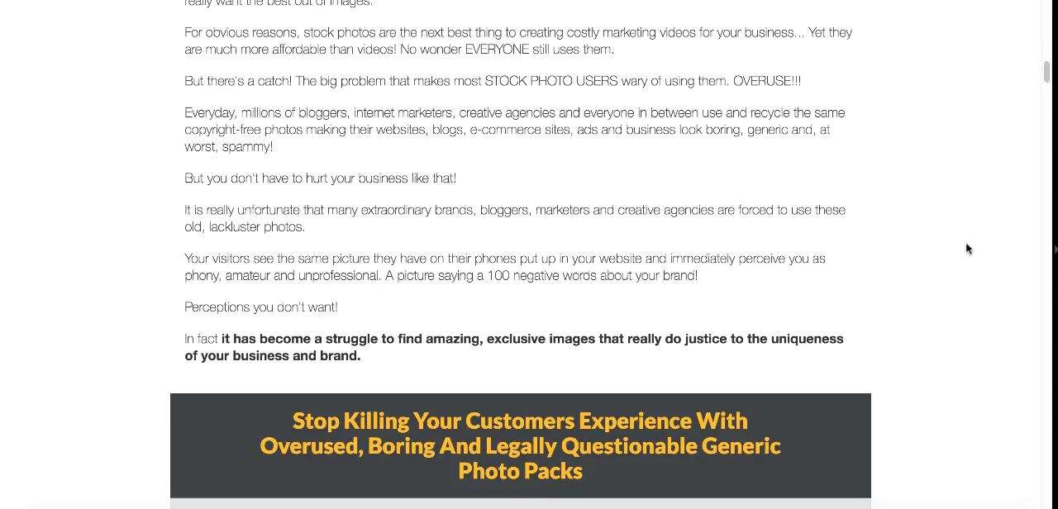
scroll(down, 3)
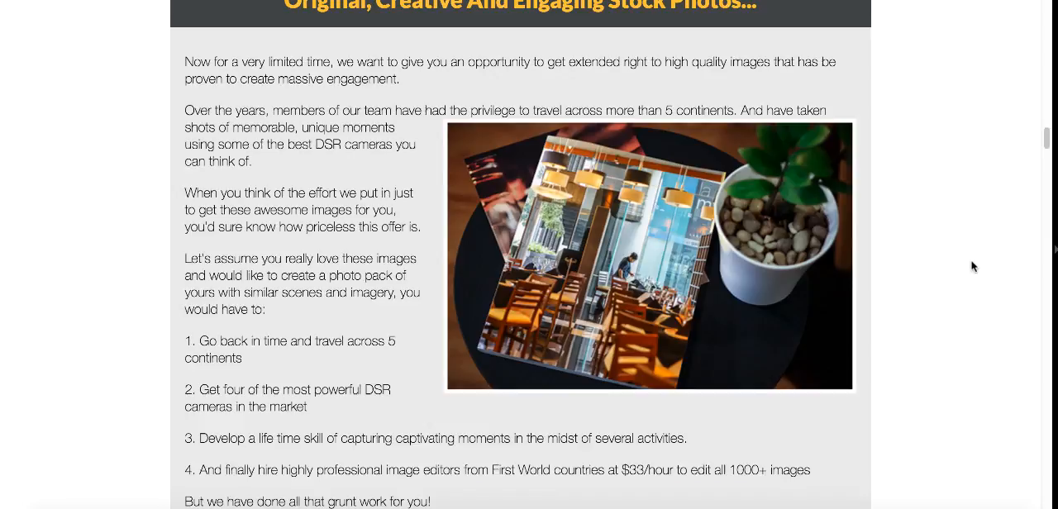
scroll(down, 3)
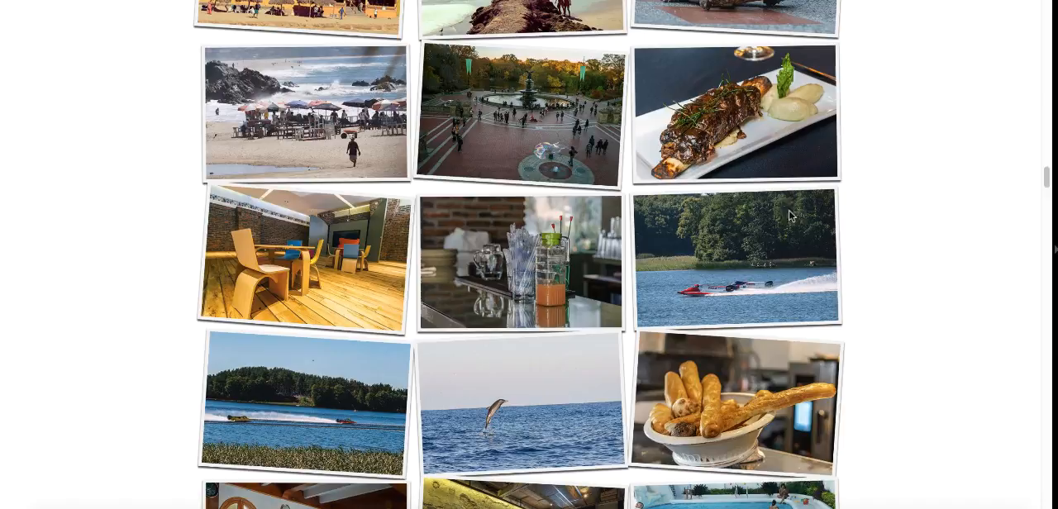
scroll(down, 3)
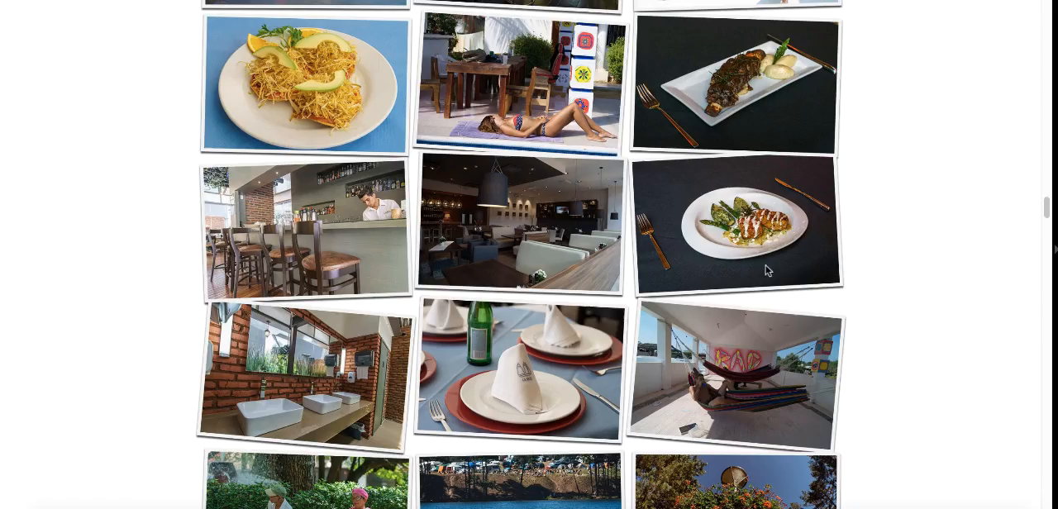
scroll(down, 3)
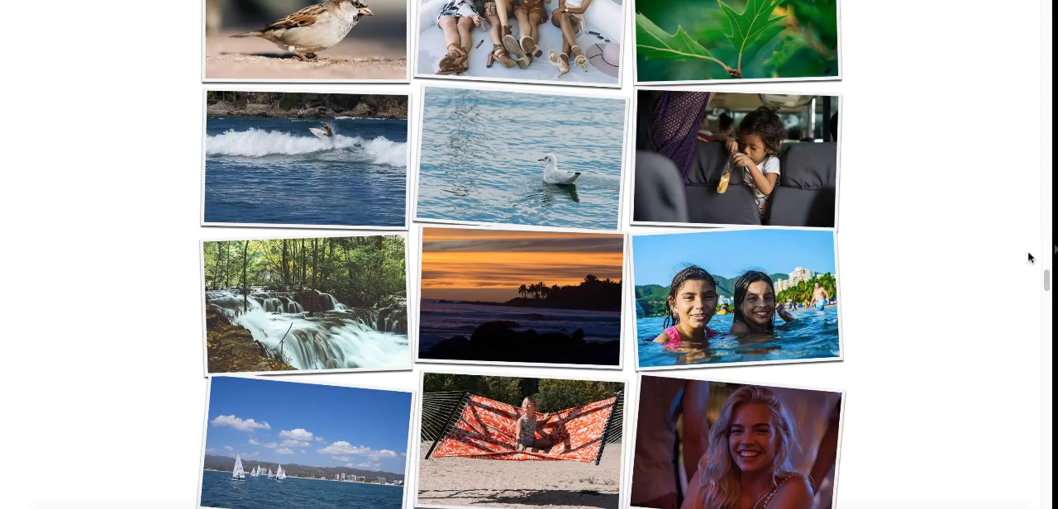
scroll(down, 3)
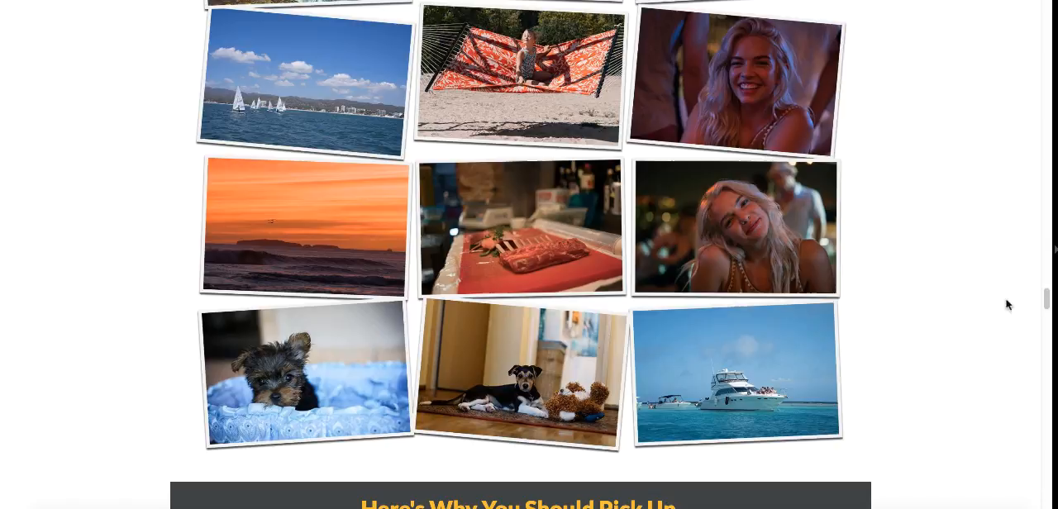
scroll(down, 3)
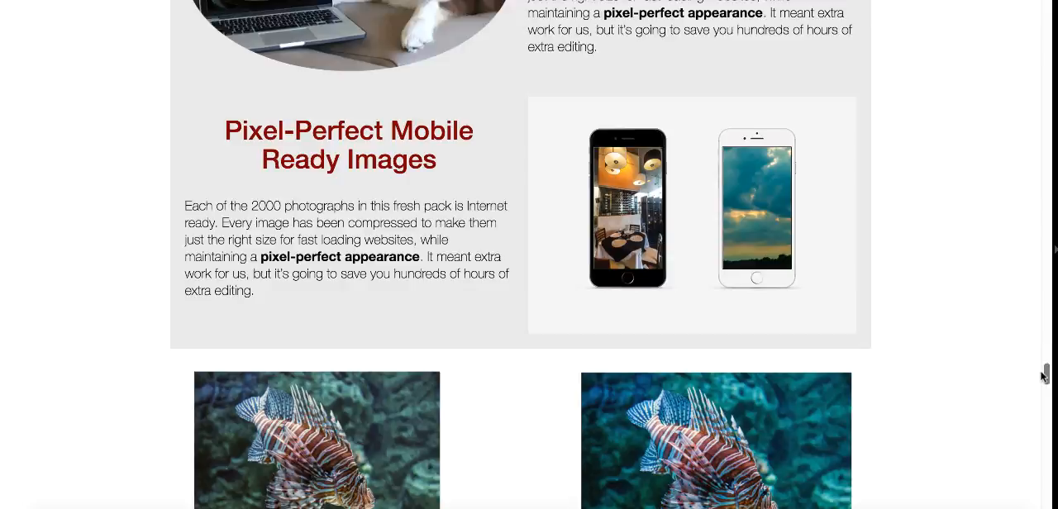
scroll(down, 3)
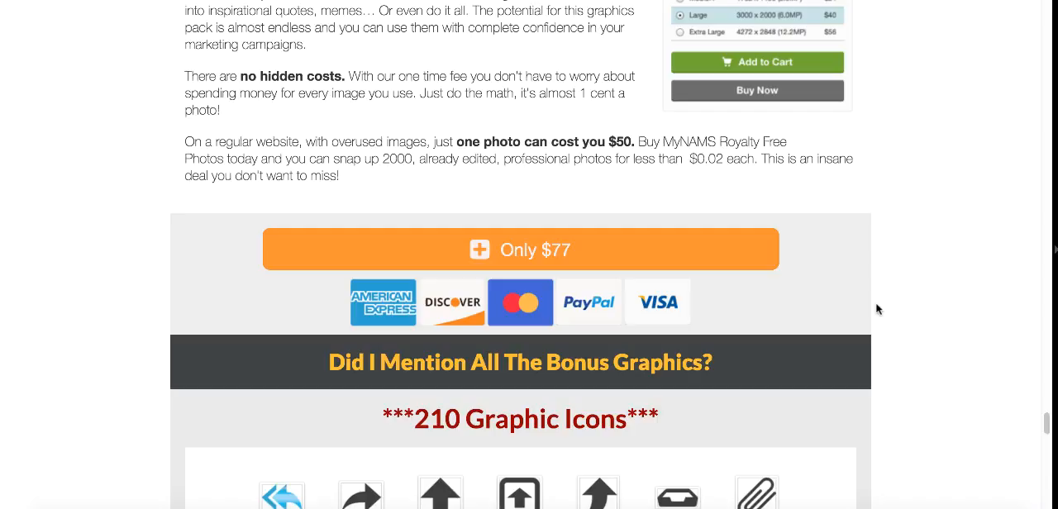
mouse_move(947, 382)
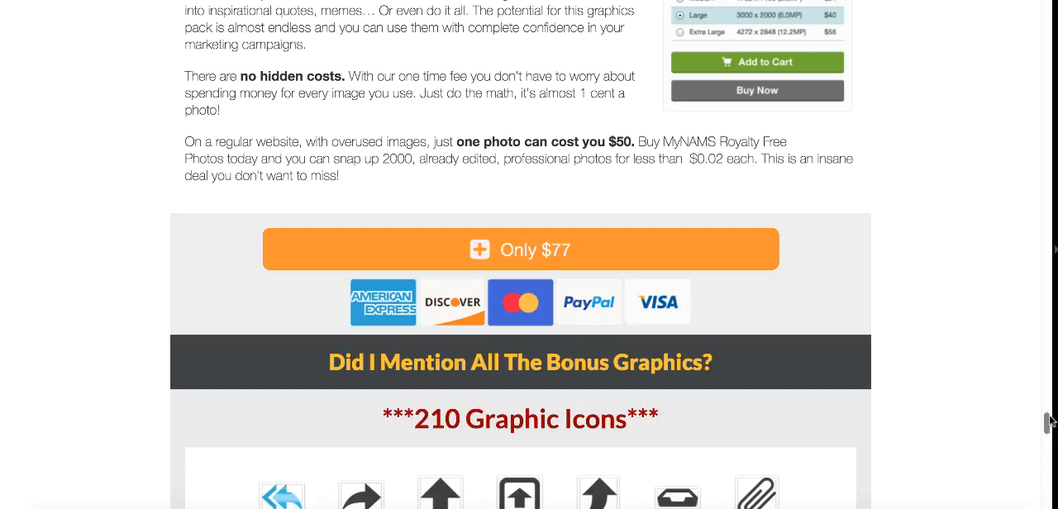
scroll(up, 3)
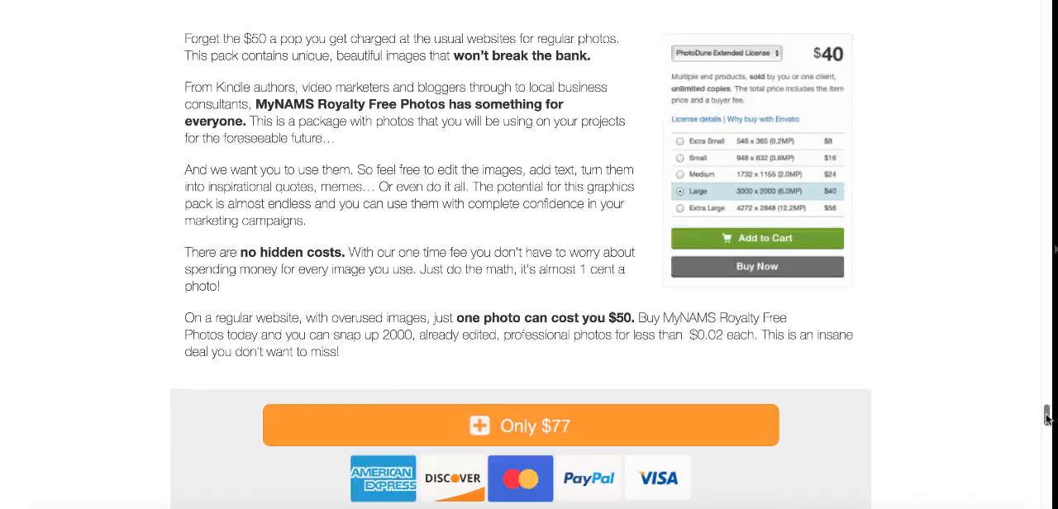
scroll(down, 3)
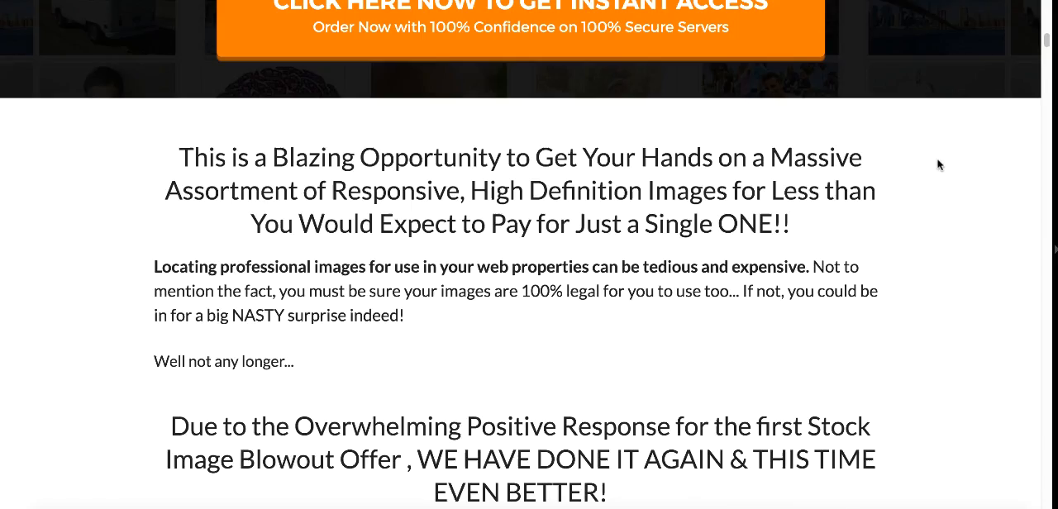
Step: Scroll the Stock PLR Firesale page and open its 10k+ license details PDF
scroll(down, 3)
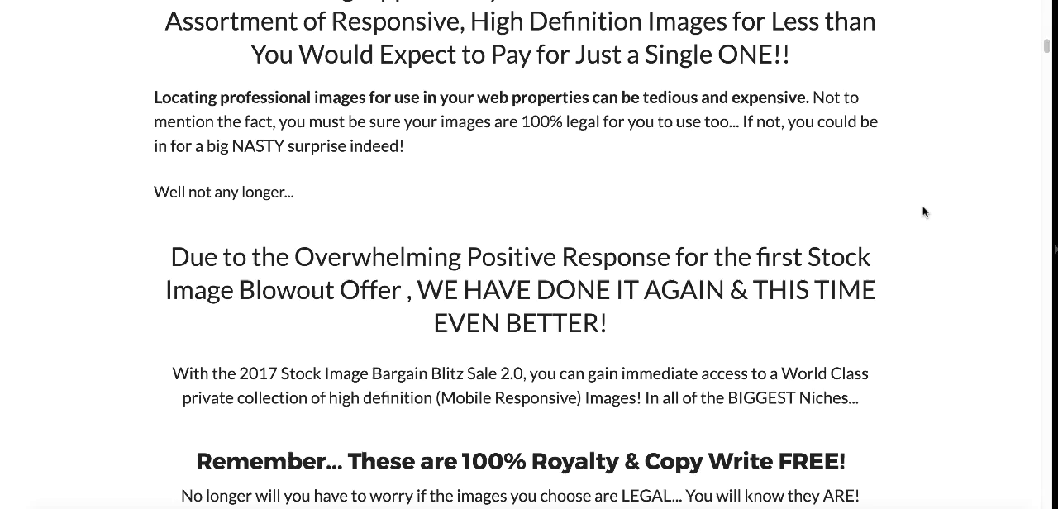
scroll(down, 3)
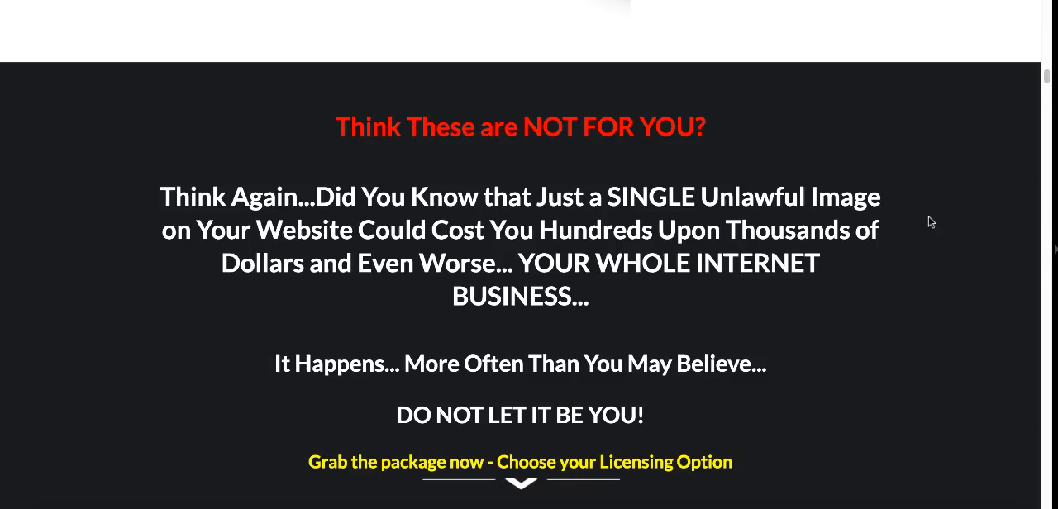
scroll(up, 3)
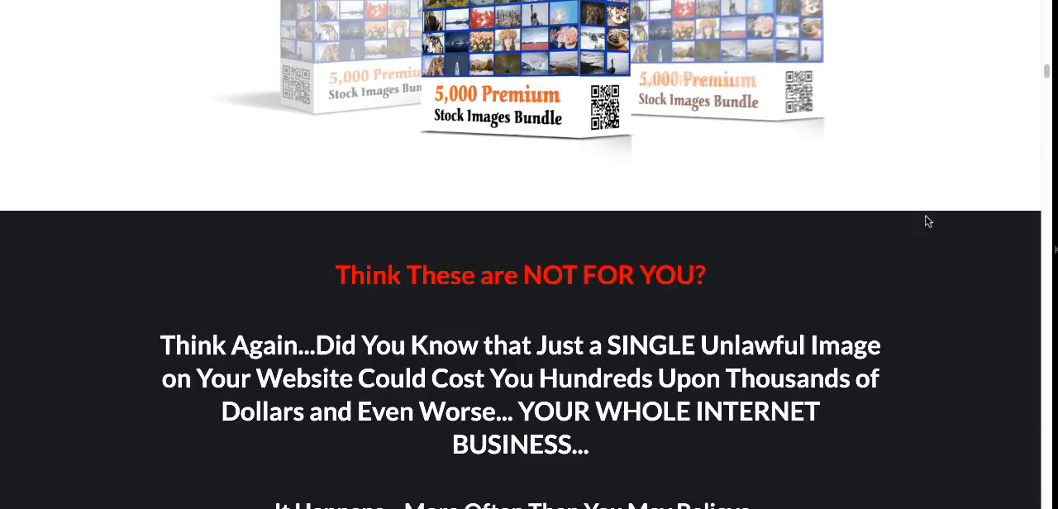
scroll(down, 3)
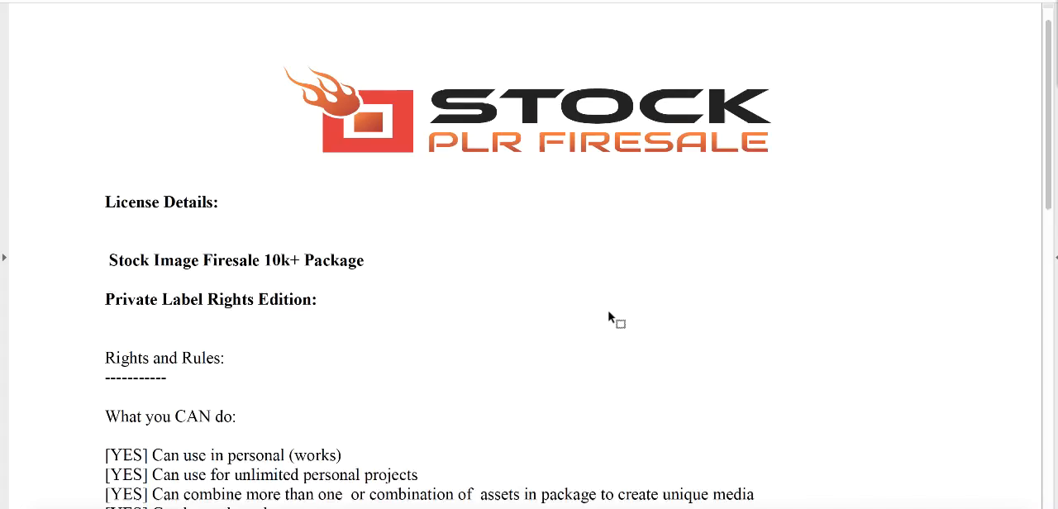
Step: Review the license YES/NO list, highlighting 'sell or transfer Master Resale Rights'
scroll(down, 3)
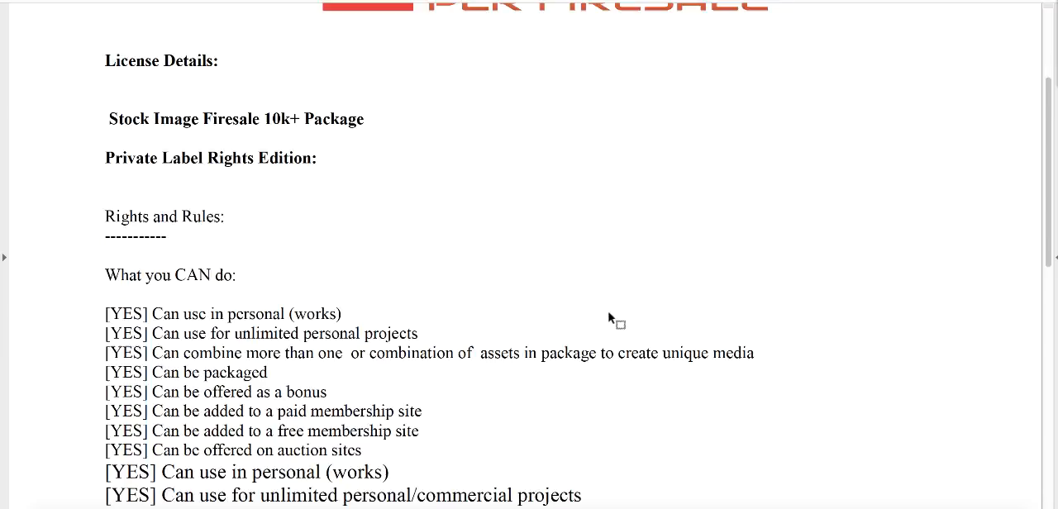
scroll(down, 3)
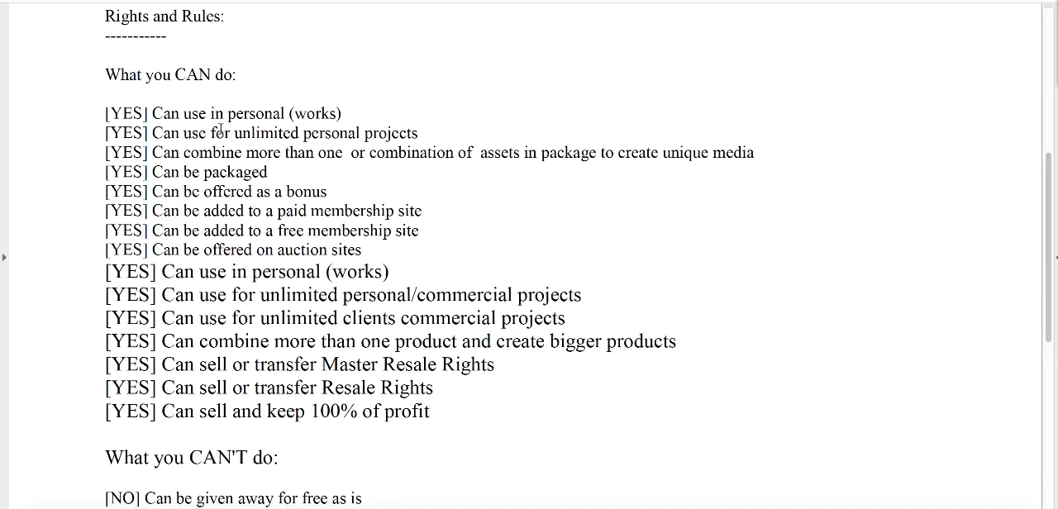
mouse_move(461, 160)
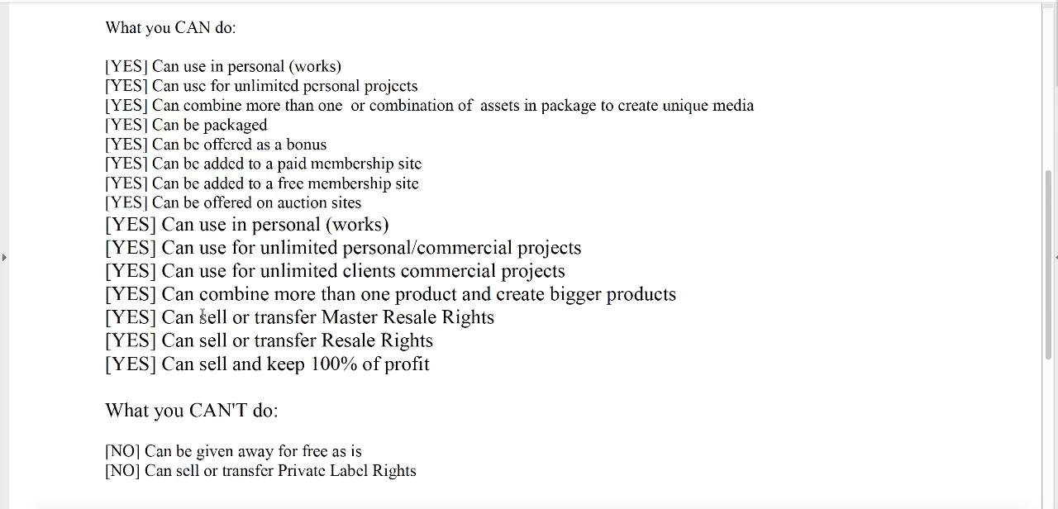
drag(200, 316, 494, 317)
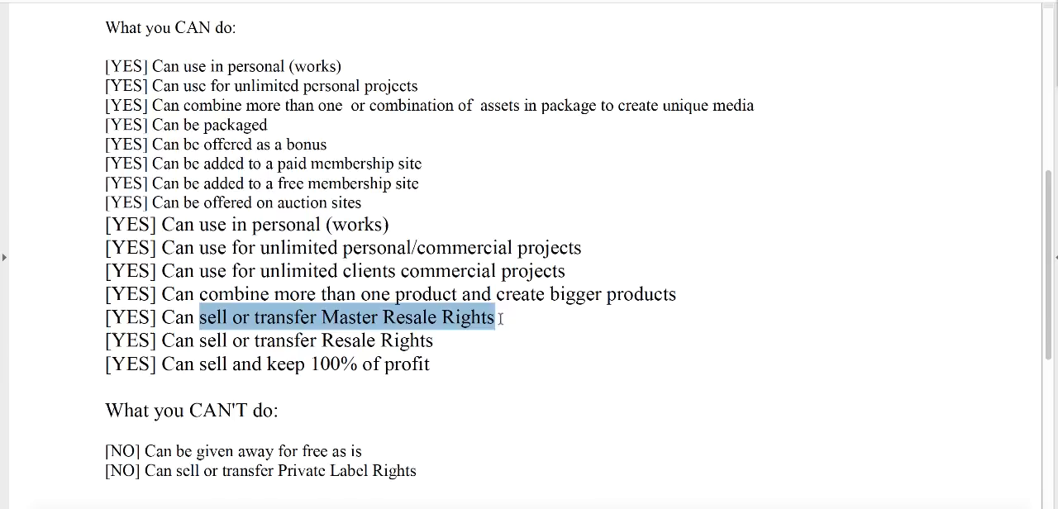
click(530, 377)
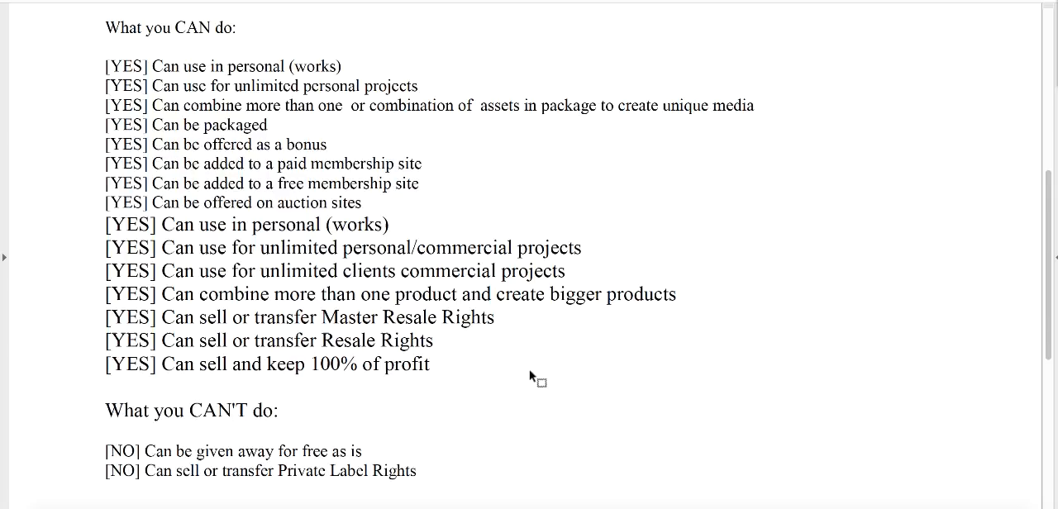
mouse_move(510, 56)
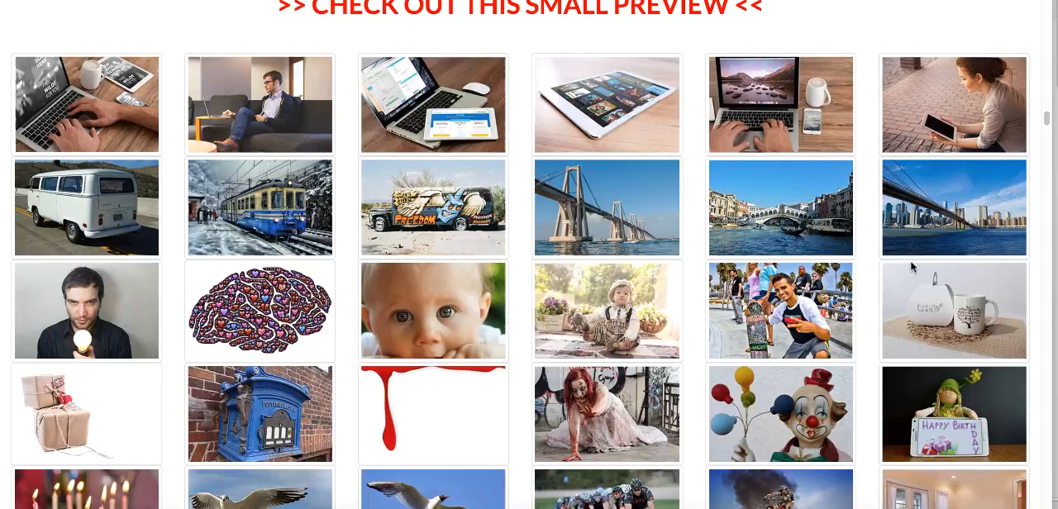
Step: Scroll the preview grid from laptop and travel shots to food and construction images
scroll(down, 3)
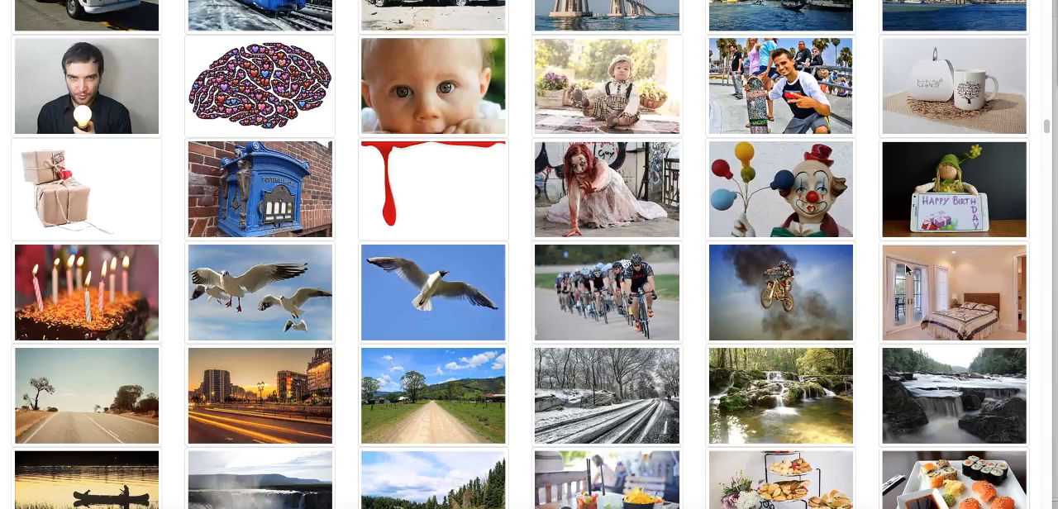
scroll(down, 3)
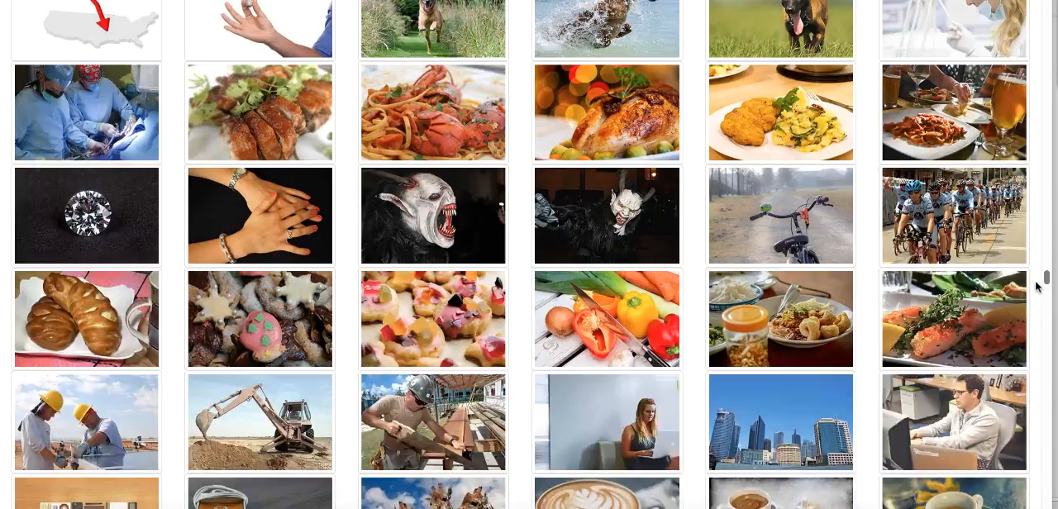
scroll(down, 3)
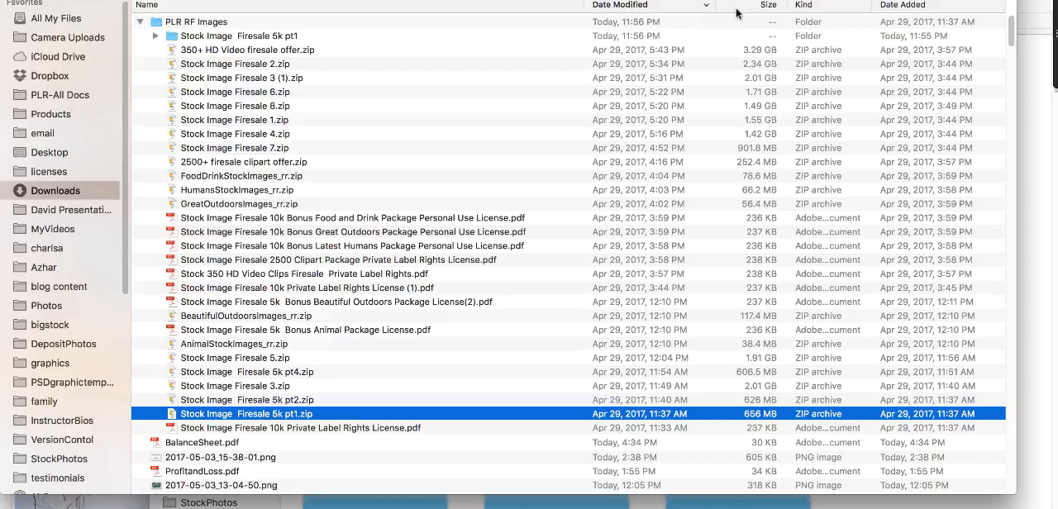
click(246, 50)
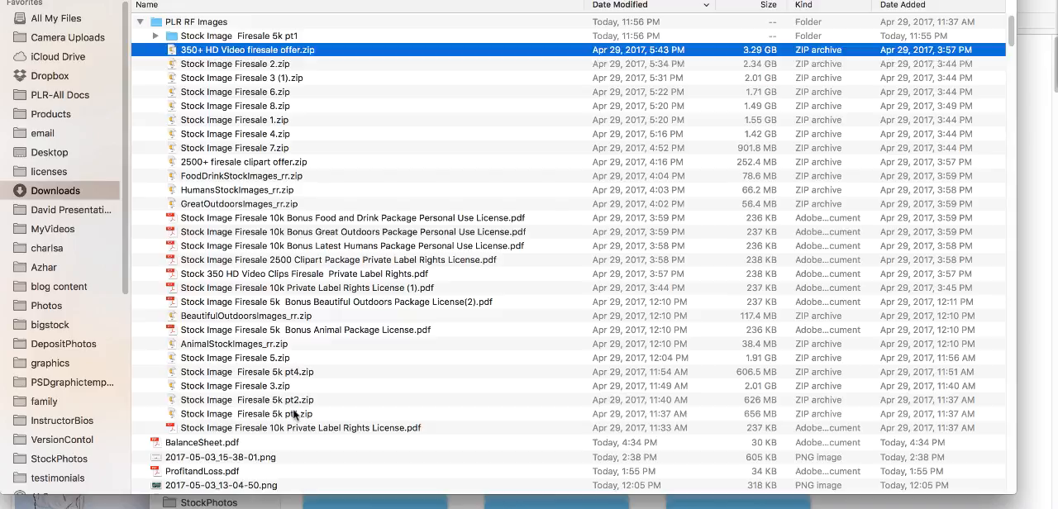
click(301, 427)
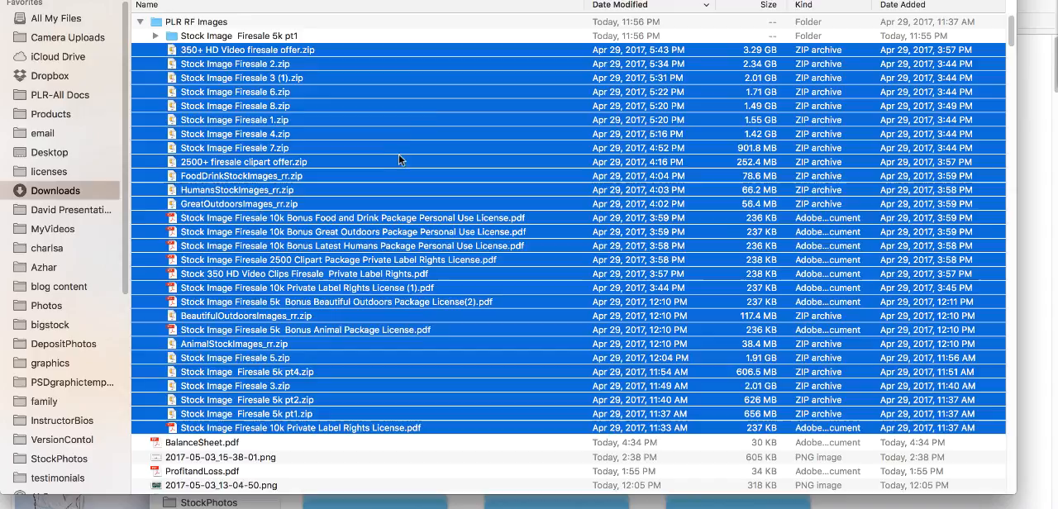
click(247, 414)
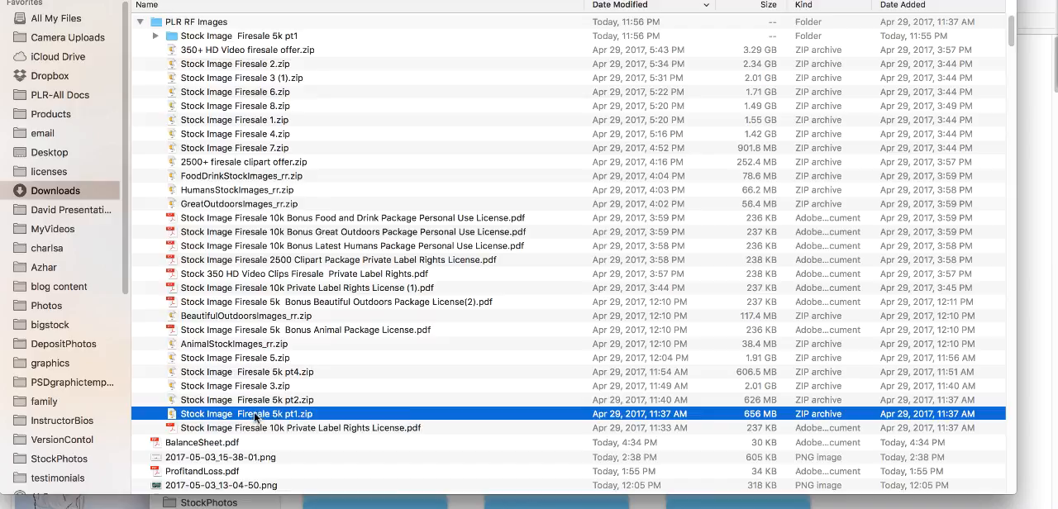
mouse_move(392, 440)
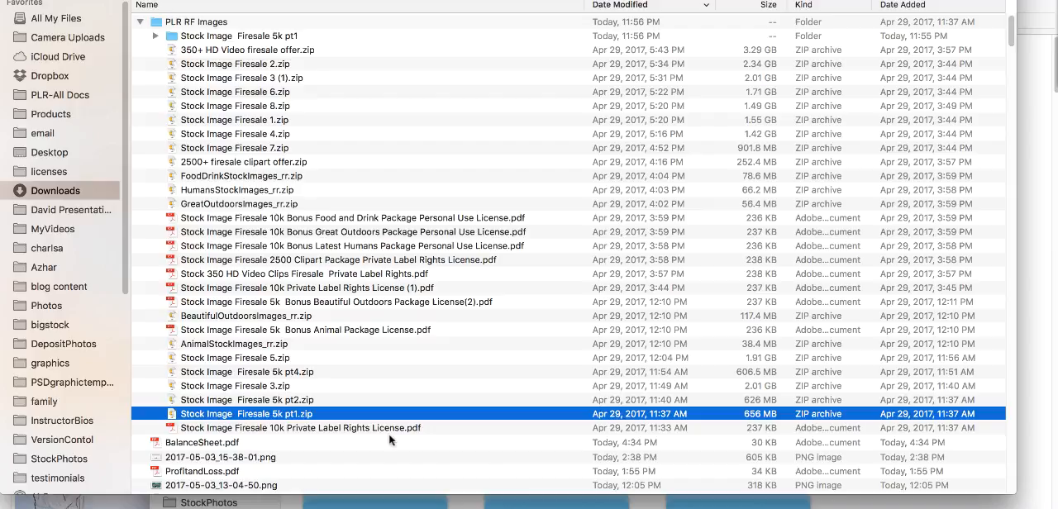
double_click(253, 413)
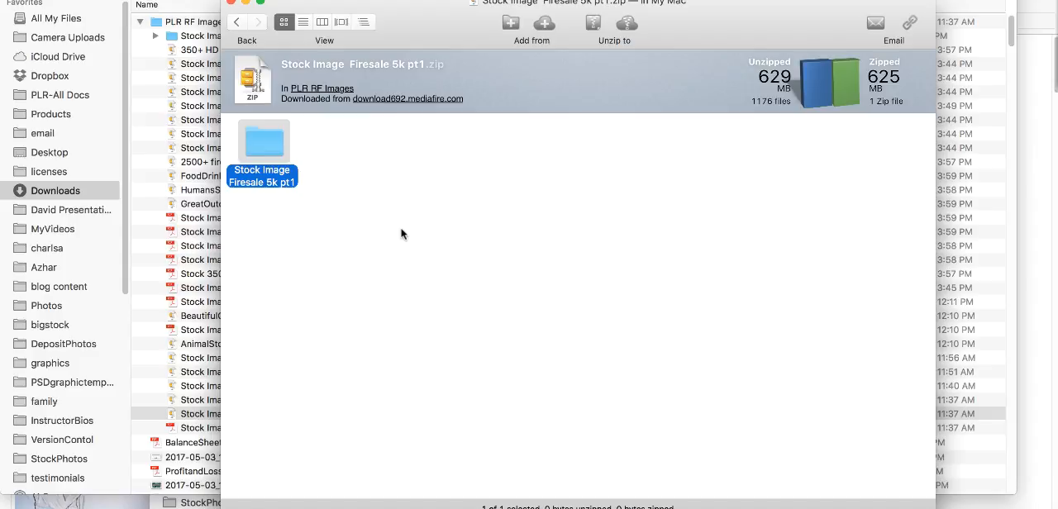
mouse_move(533, 55)
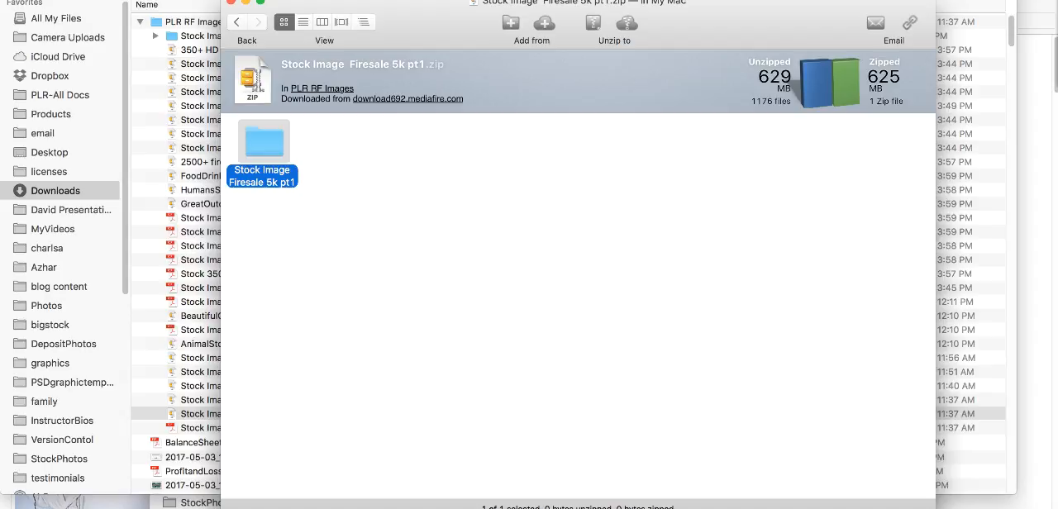
click(304, 22)
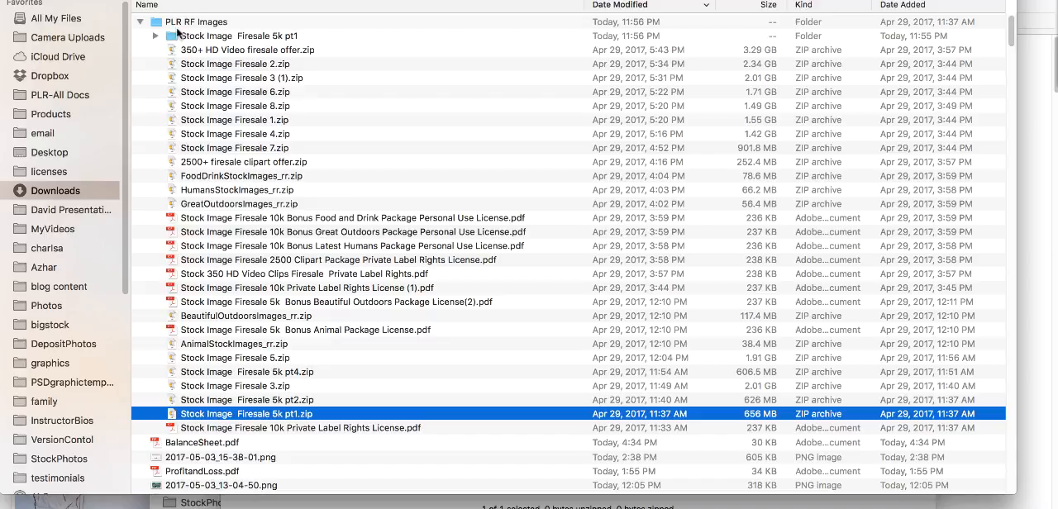
Step: Expand Stock Image Firesale 5k pt1 and its subfolders to reveal the JPG photos
click(156, 36)
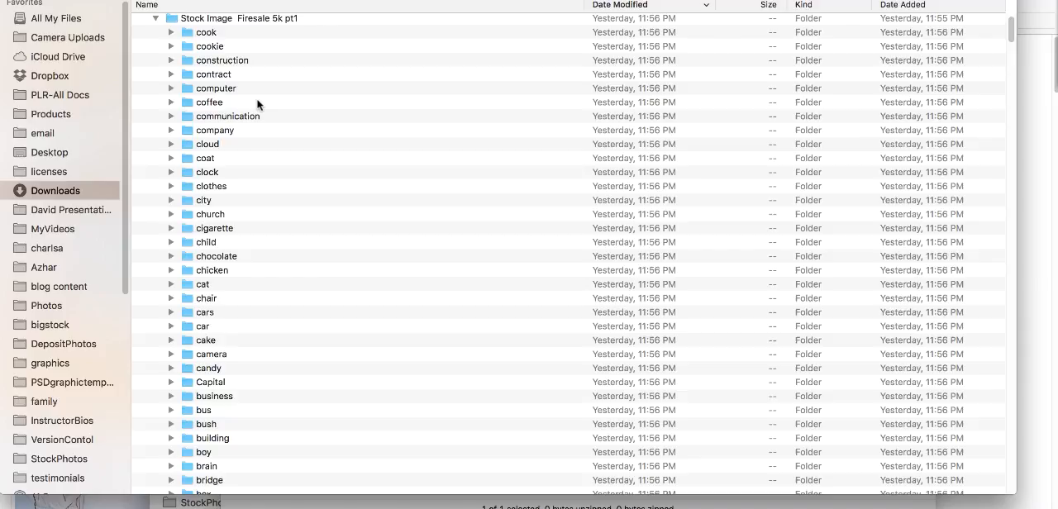
click(171, 32)
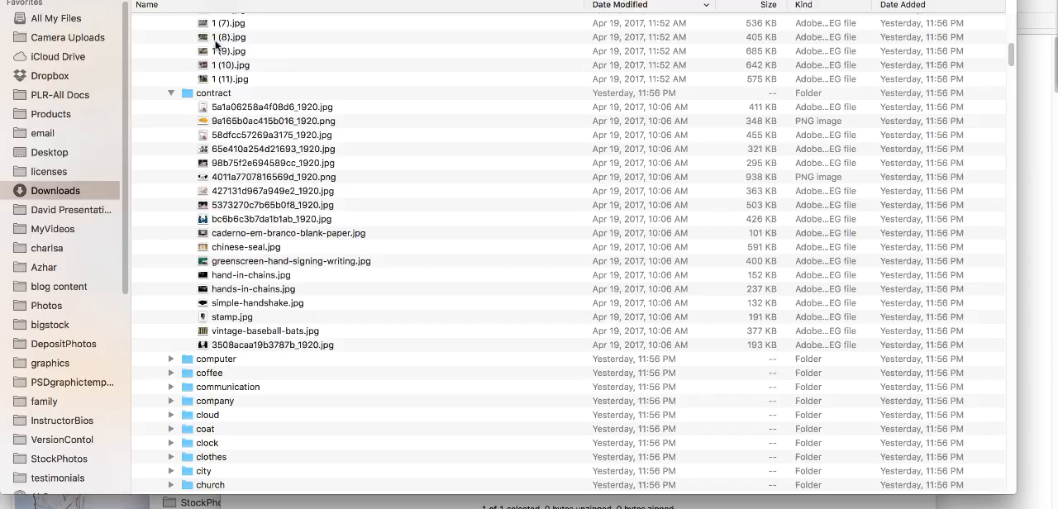
click(172, 359)
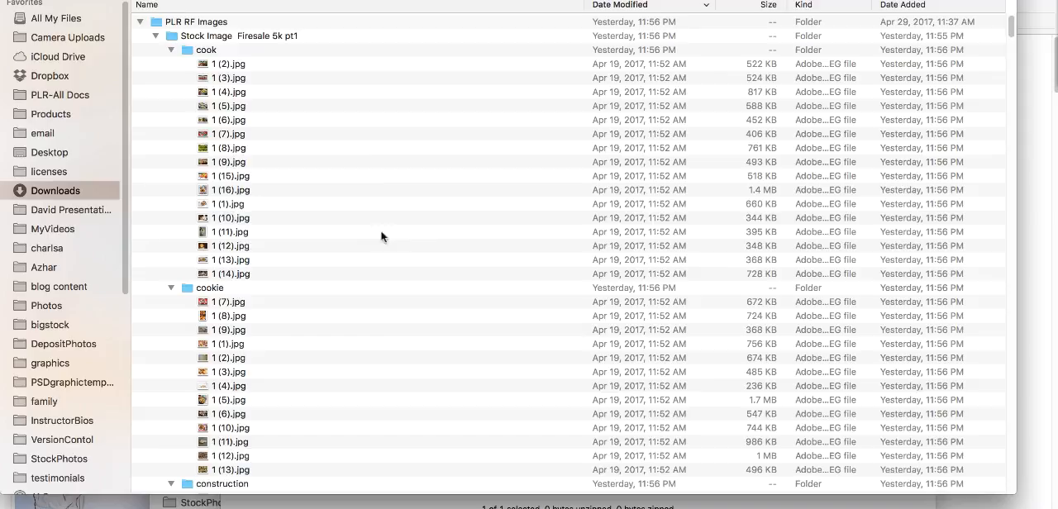
mouse_move(293, 8)
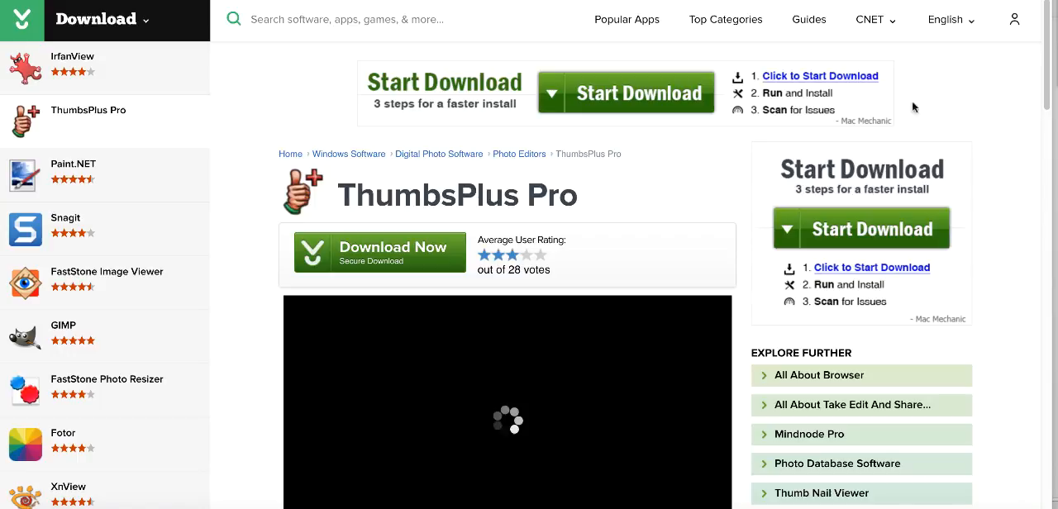
Step: Scroll through the ThumbsPlus Pro details page on Download.com
scroll(down, 3)
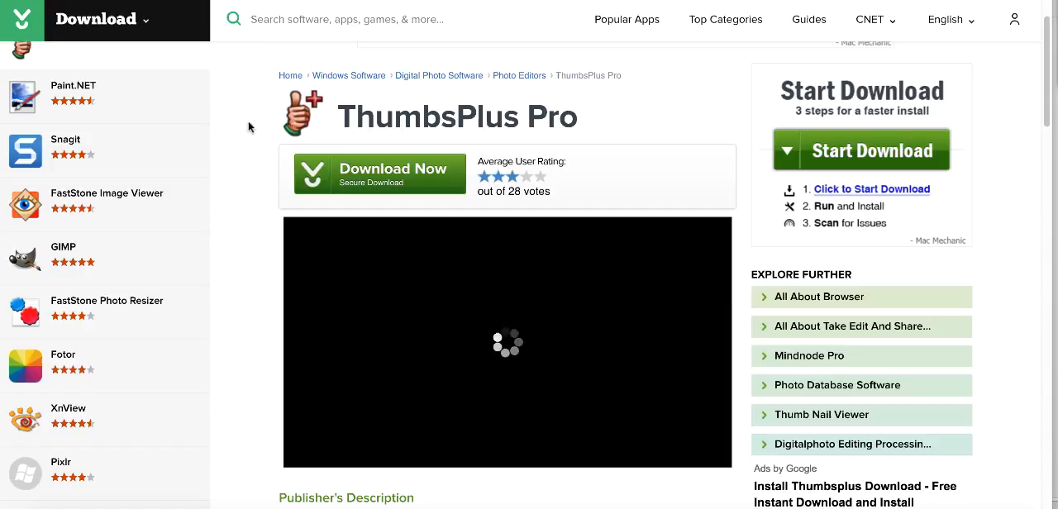
scroll(down, 3)
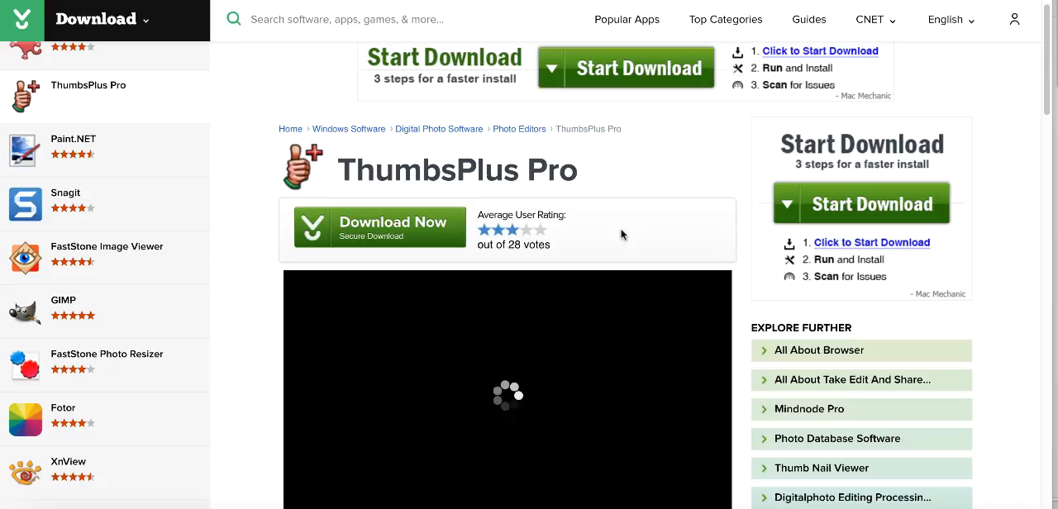
scroll(down, 3)
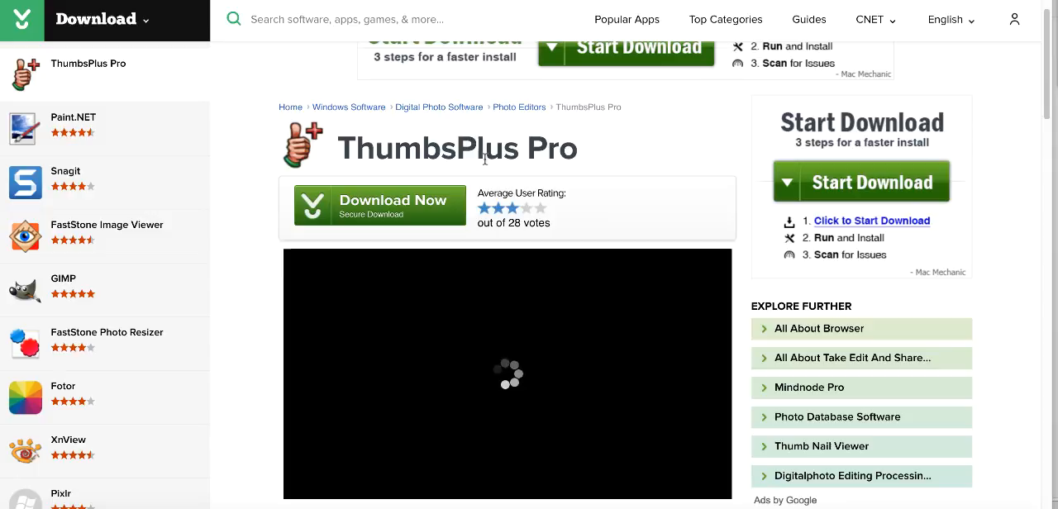
scroll(down, 3)
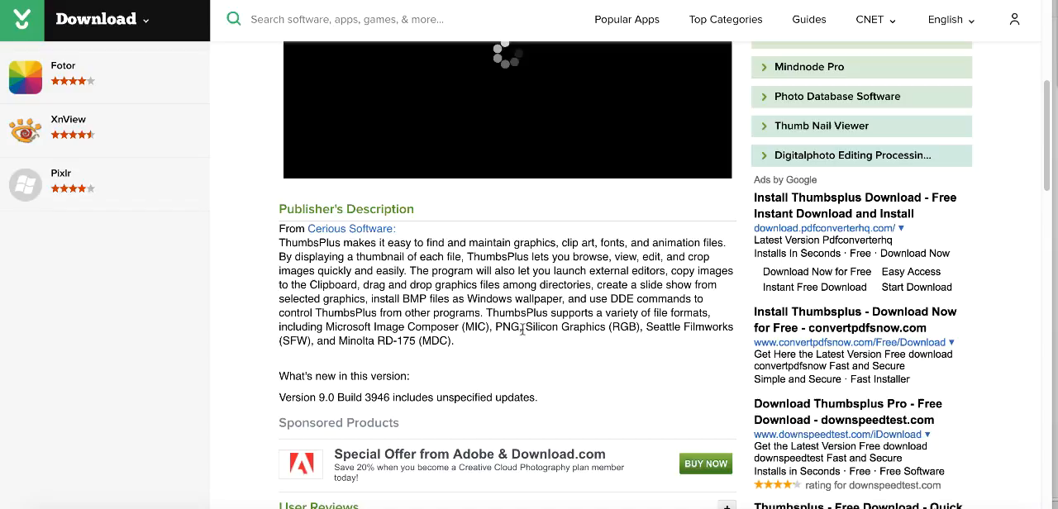
scroll(up, 3)
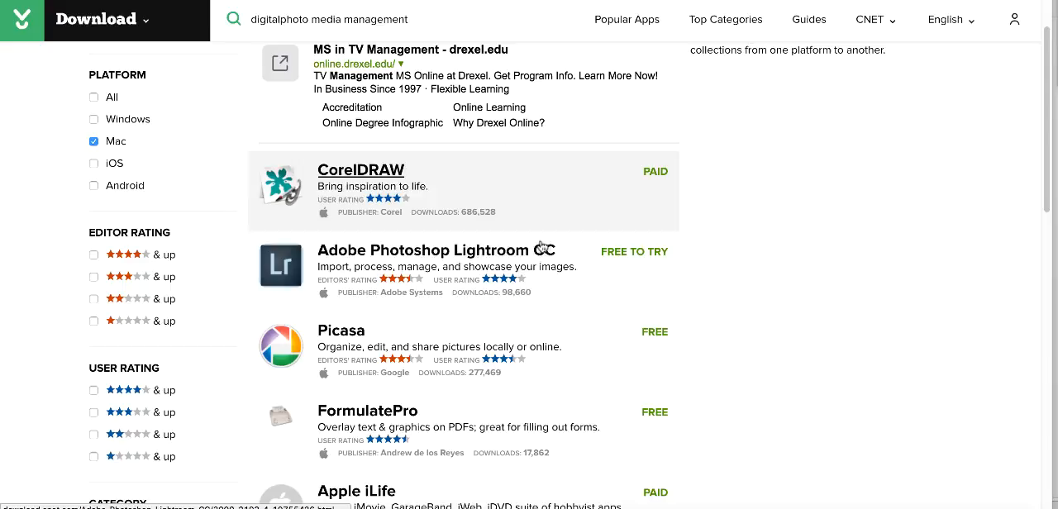
Step: Scroll the Mac results past Lightroom CC, Picasa and Apple iLife
scroll(down, 3)
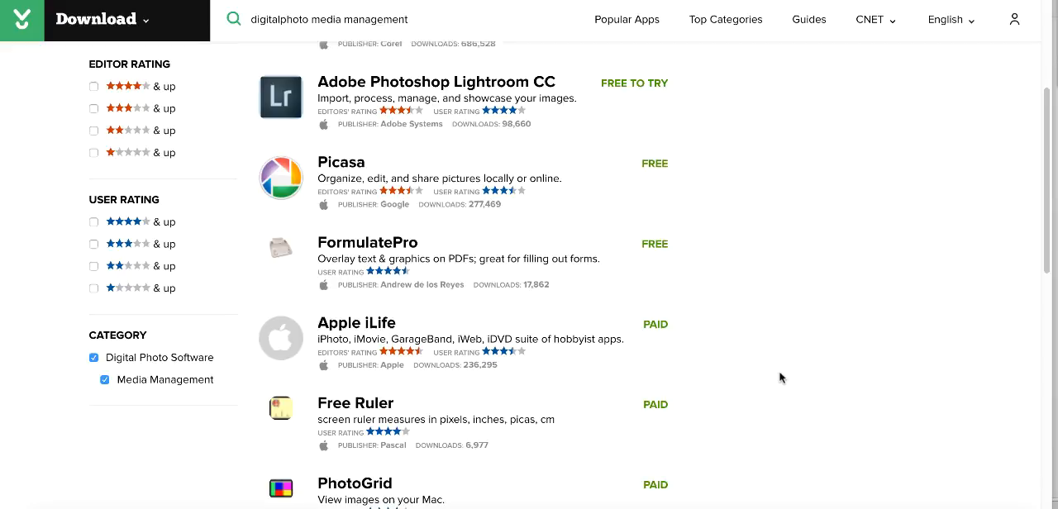
scroll(down, 3)
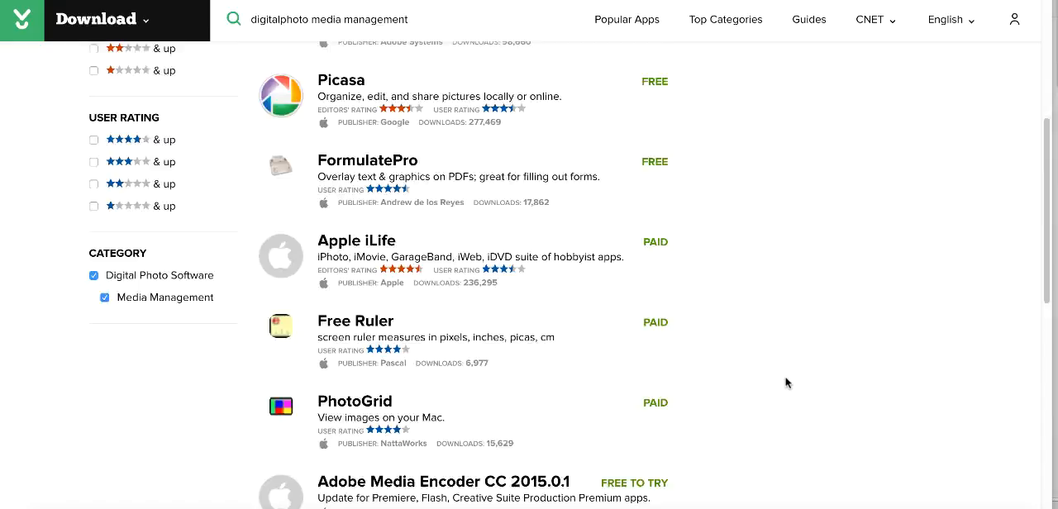
scroll(down, 3)
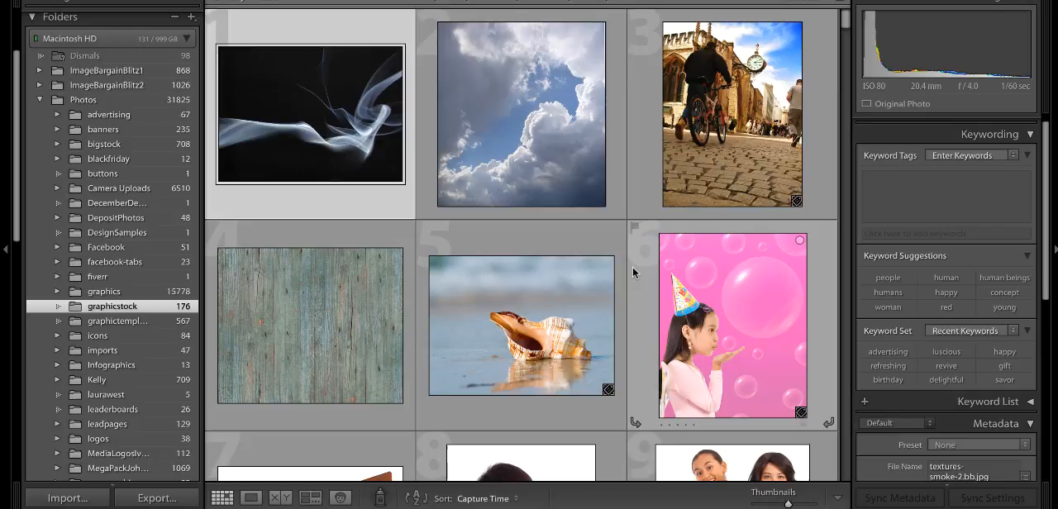
Step: Open the 868-photo ImageBargainBlitz1 folder, listing advertising, airline and alcohol subfolders
click(521, 325)
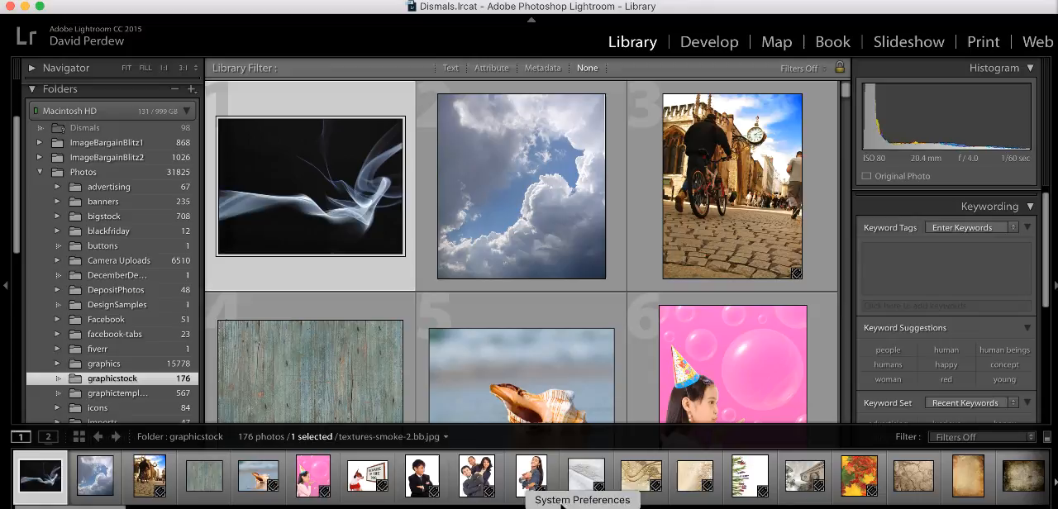
click(84, 172)
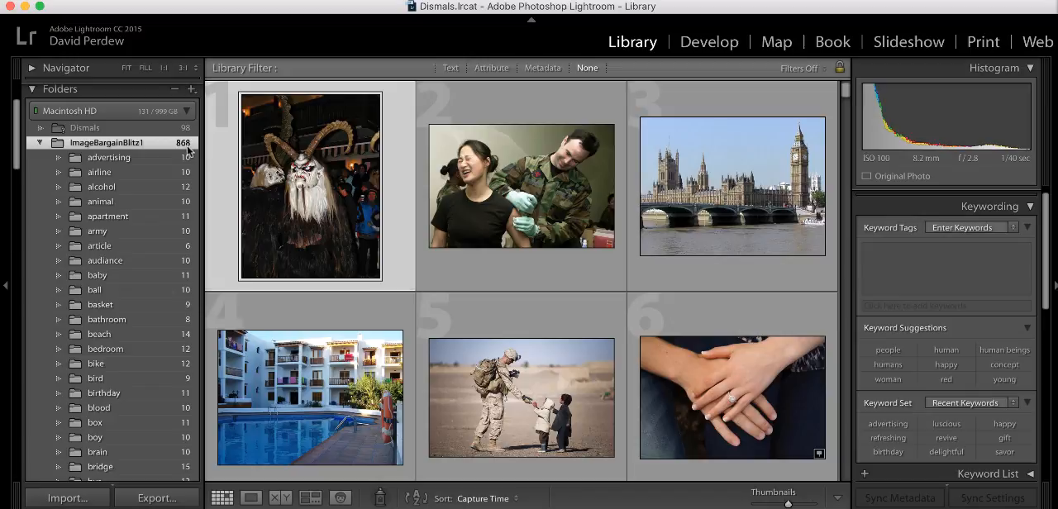
Step: Scroll the ImageBargainBlitz1 grid down to the street poster and billboard photos and select one
scroll(down, 3)
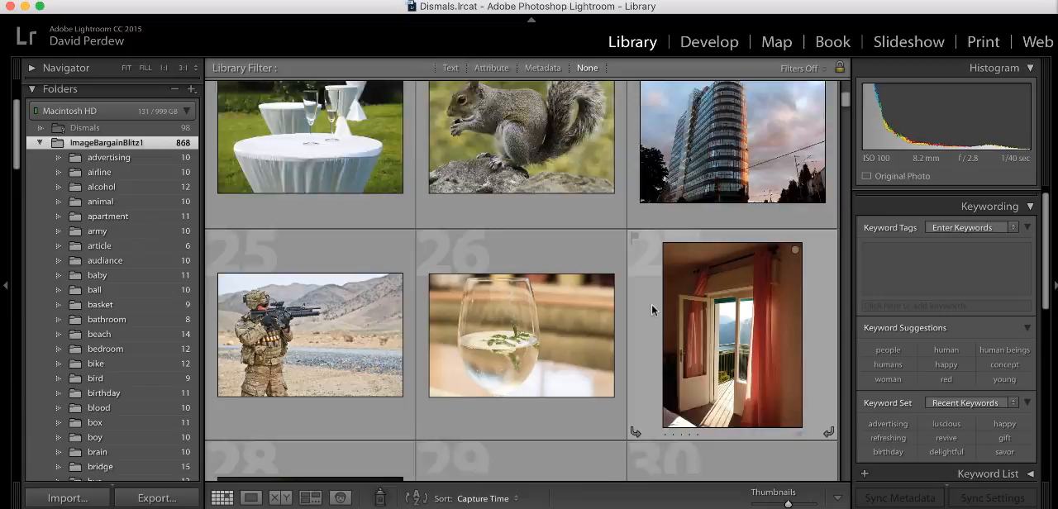
click(89, 261)
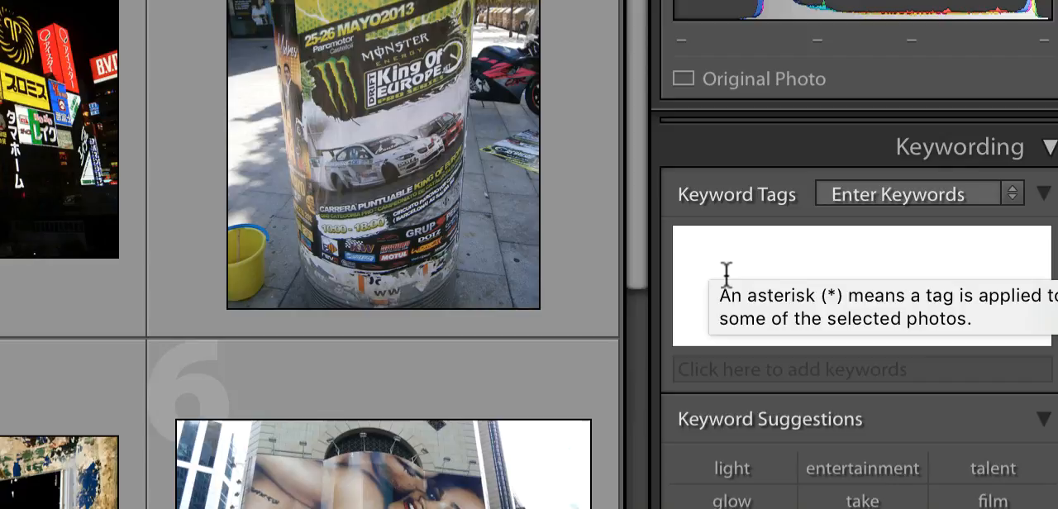
Step: Tag the selected photos with keywords advertising, outdoor advertising and billboard
text(Adverti)
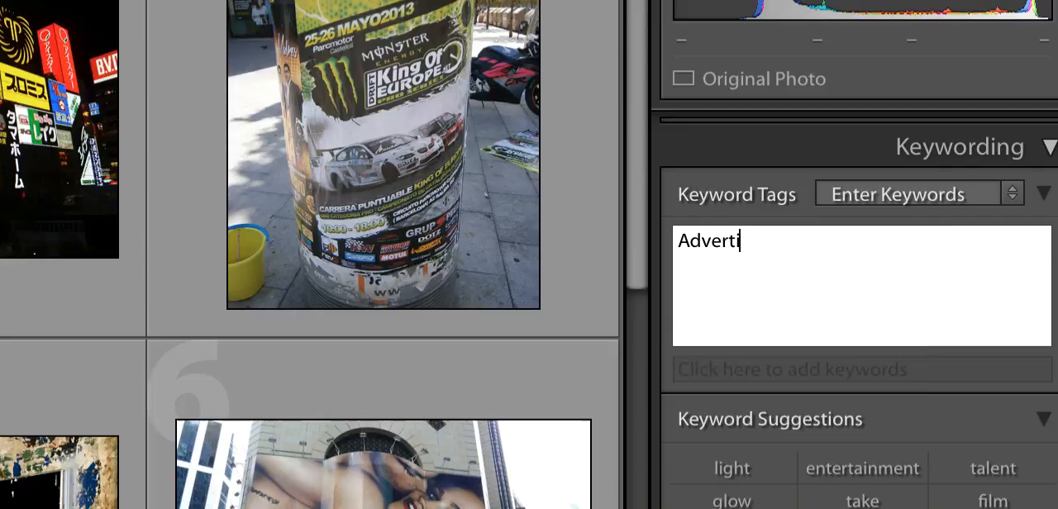
text(advertising, 3d)
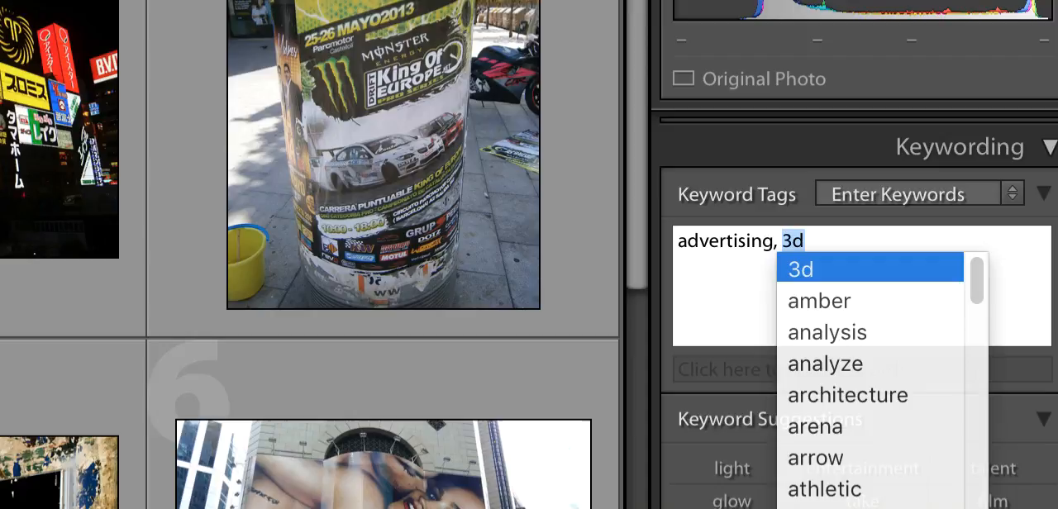
text(outdoor a)
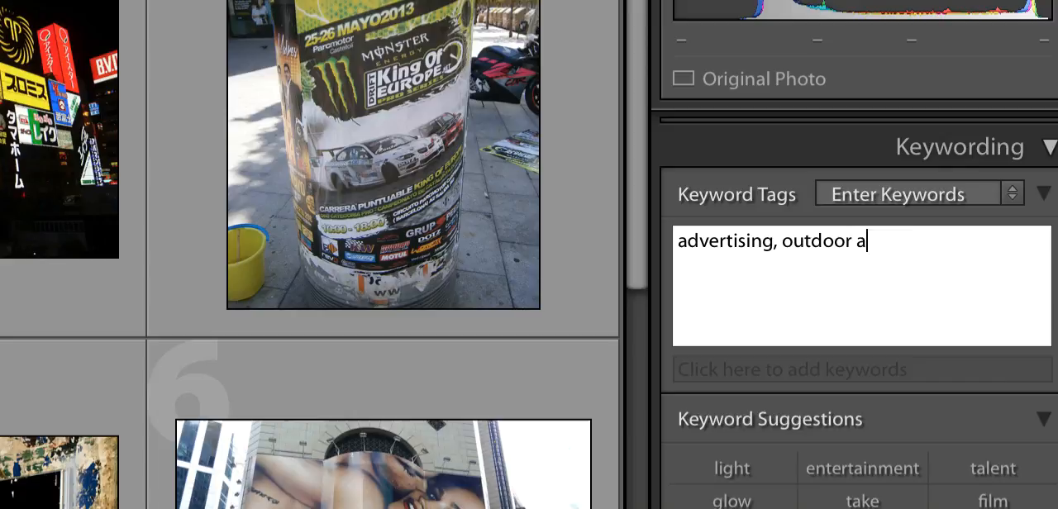
text(dvertising, 3d)
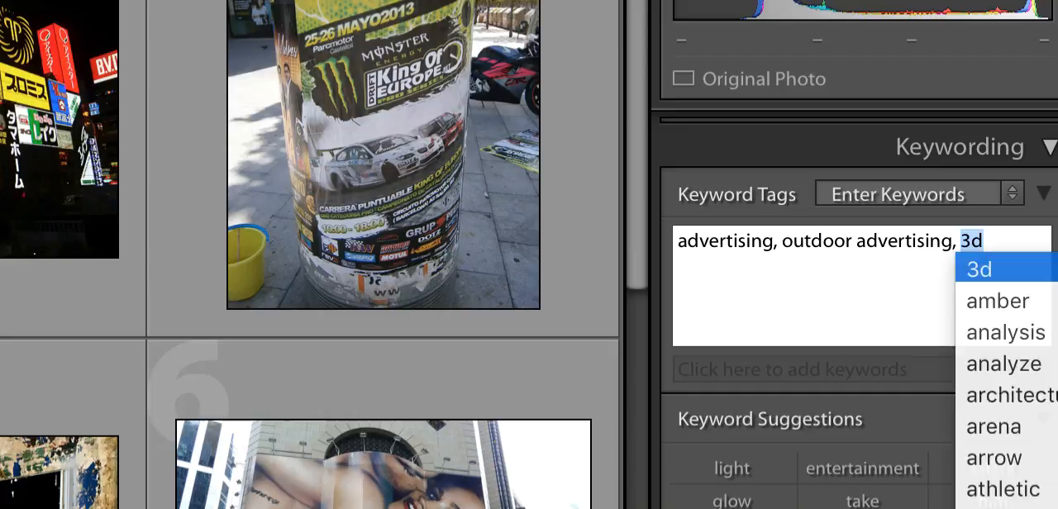
text(billboard,)
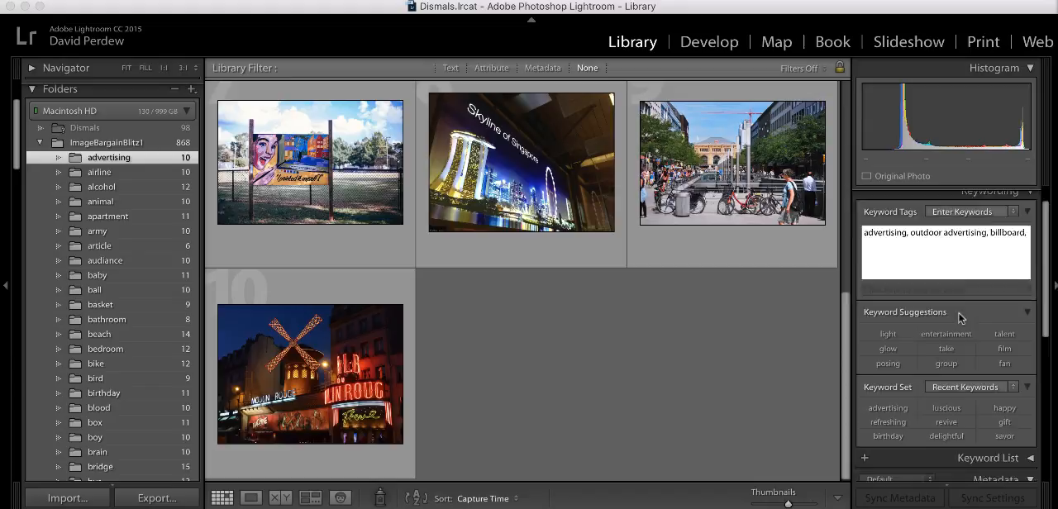
Step: Scroll up and open the LLOYD storefront building photo in Loupe view
scroll(up, 3)
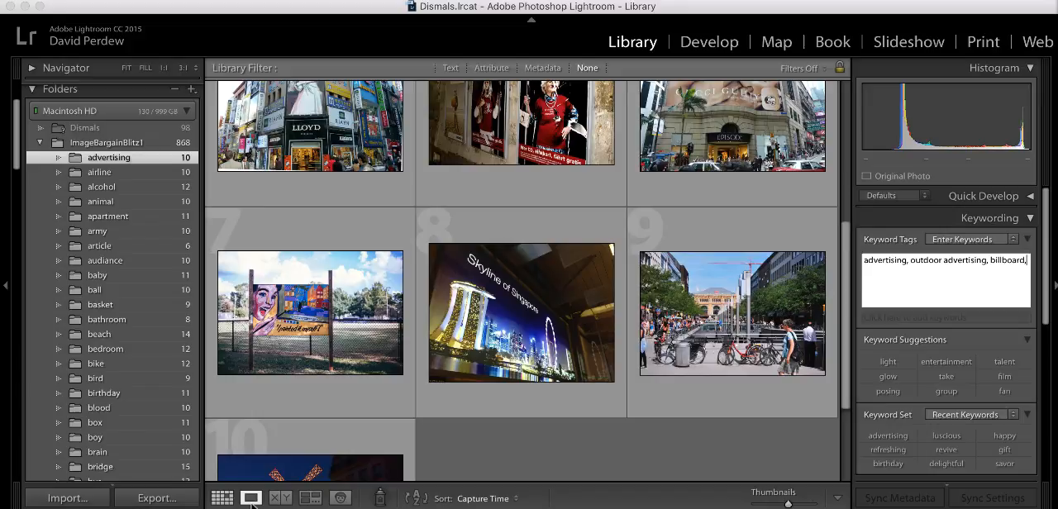
double_click(309, 125)
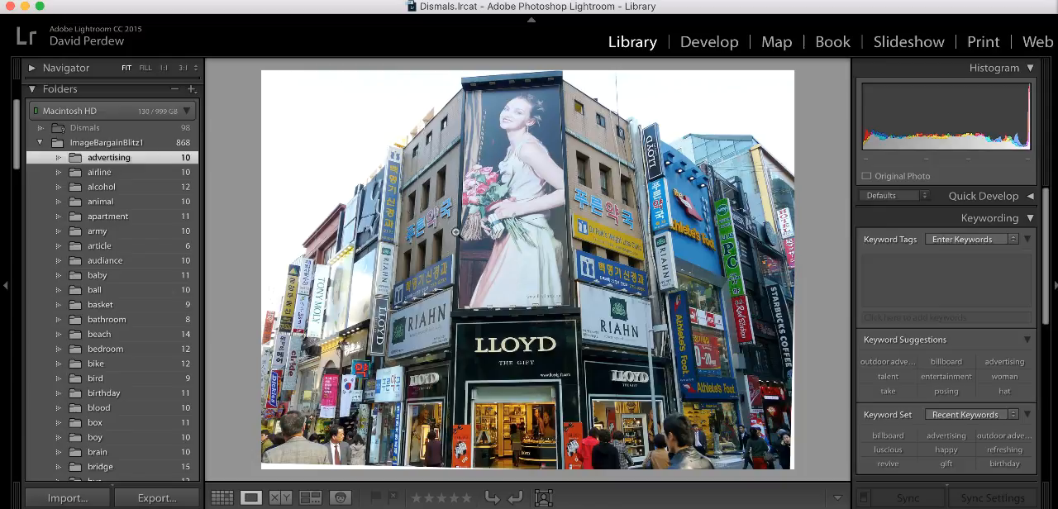
right_click(525, 268)
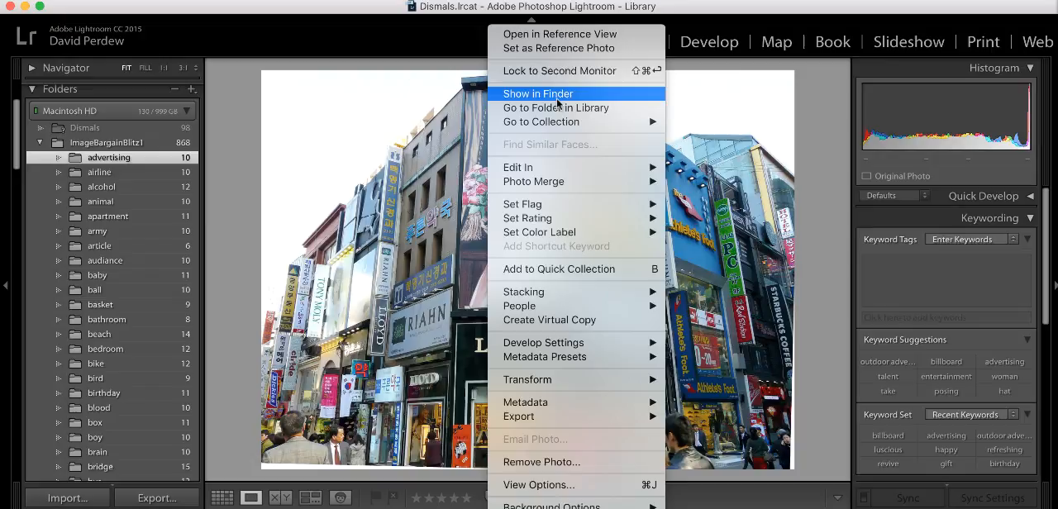
mouse_move(489, 166)
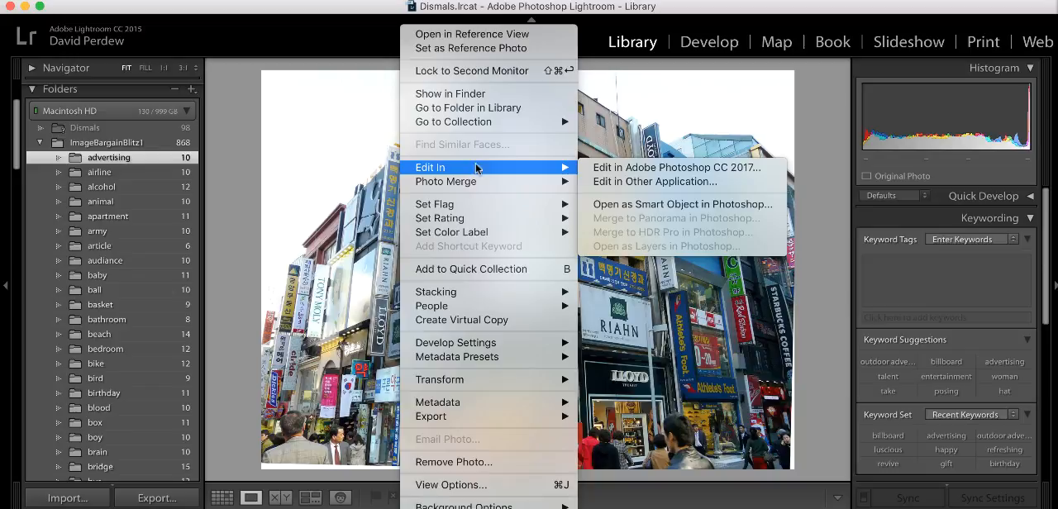
mouse_move(446, 218)
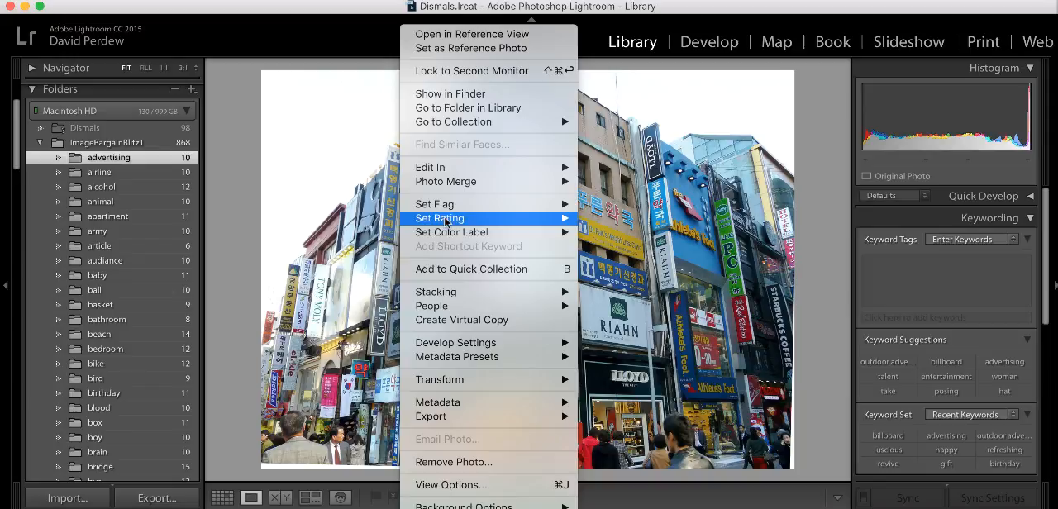
mouse_move(471, 71)
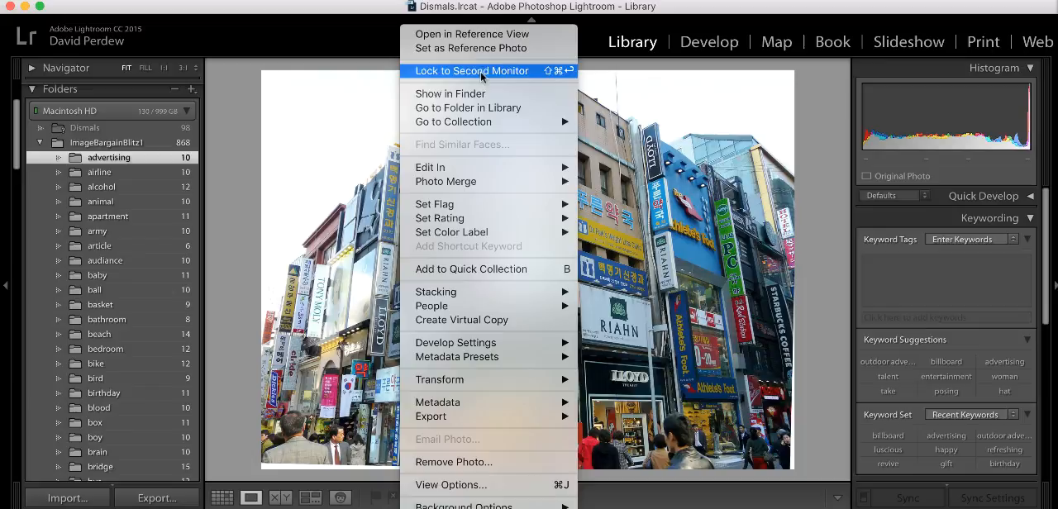
click(450, 93)
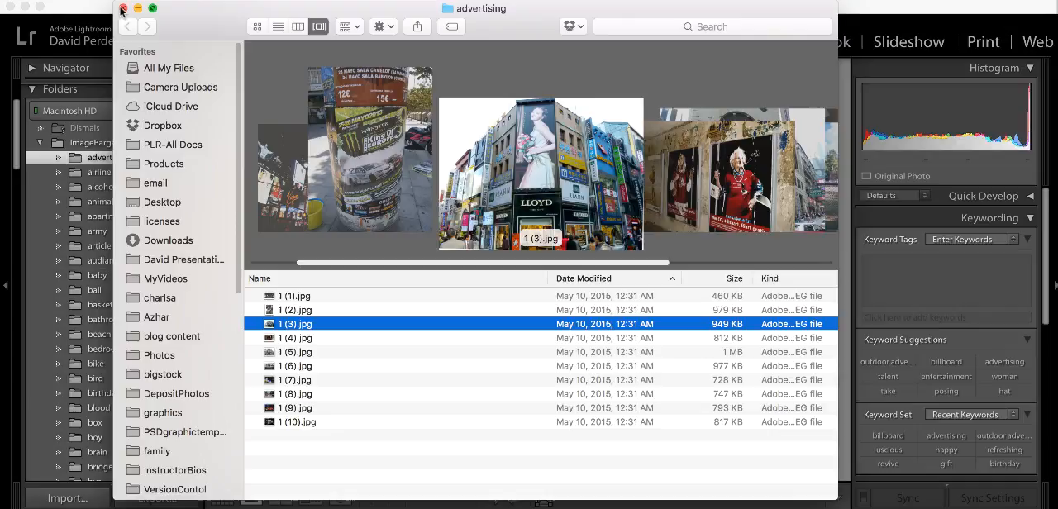
click(123, 8)
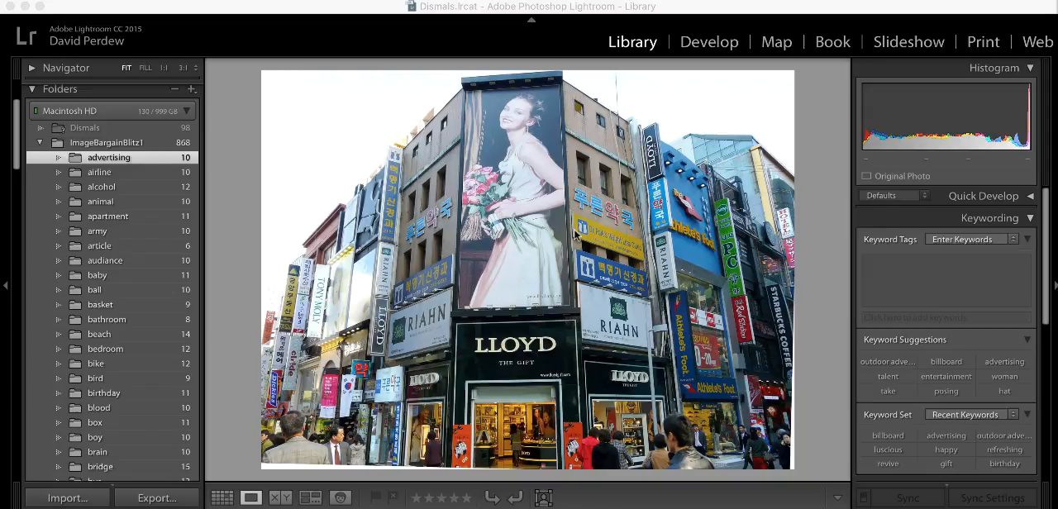
click(944, 279)
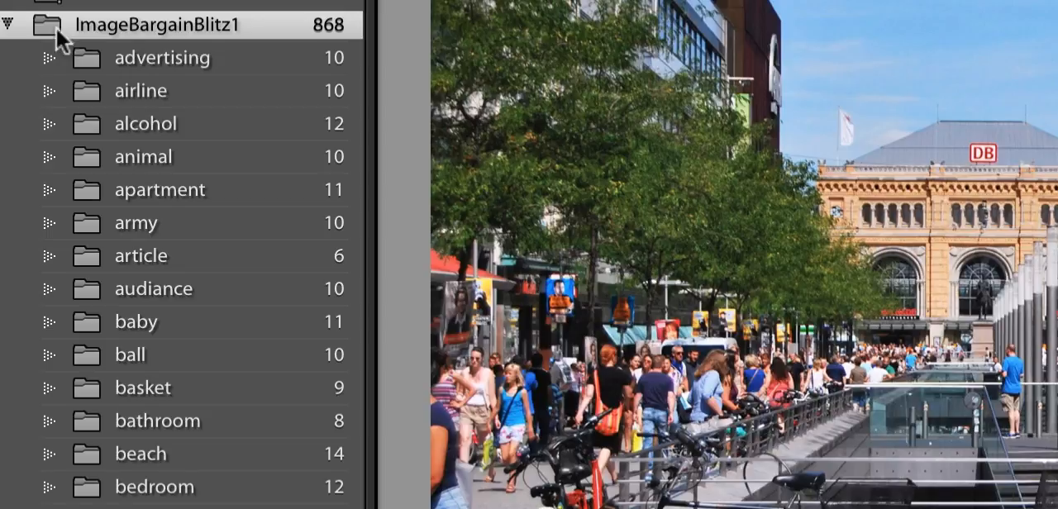
Step: Collapse the ImageBargainBlitz1 folder to reveal the Photos folder's thumbnail grid
click(9, 24)
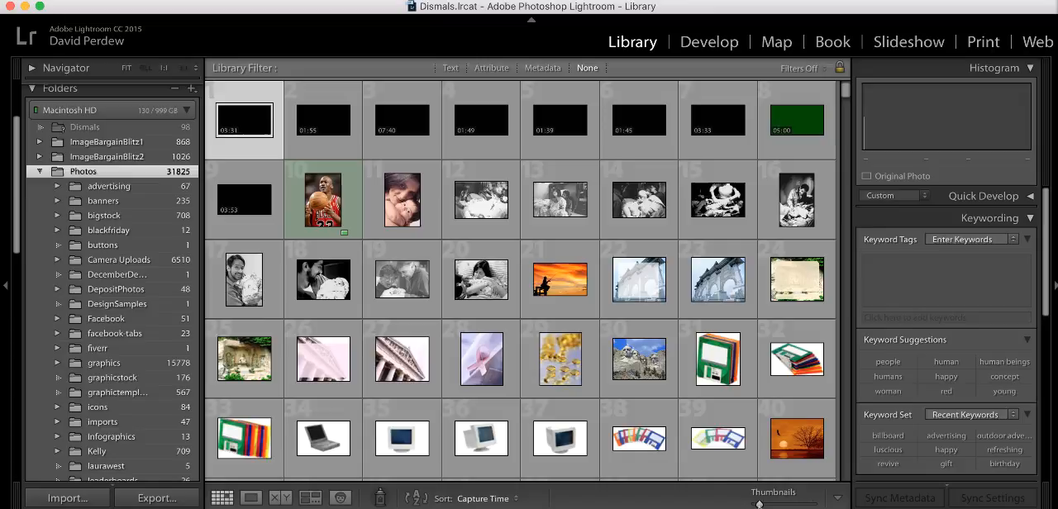
scroll(down, 3)
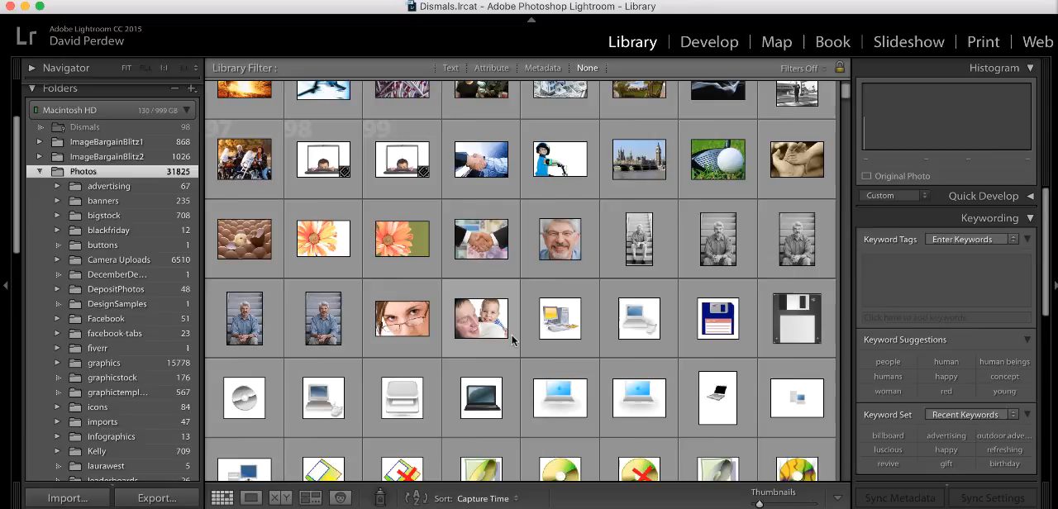
scroll(down, 3)
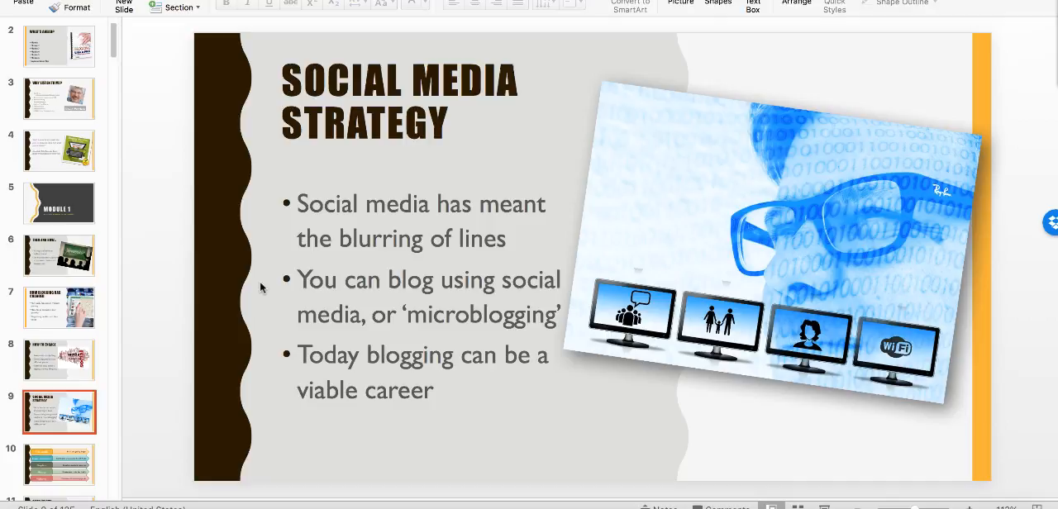
Step: Select the 'Then and Now' slide 6 and scroll the Blogging Like a Pro slide grid
click(58, 255)
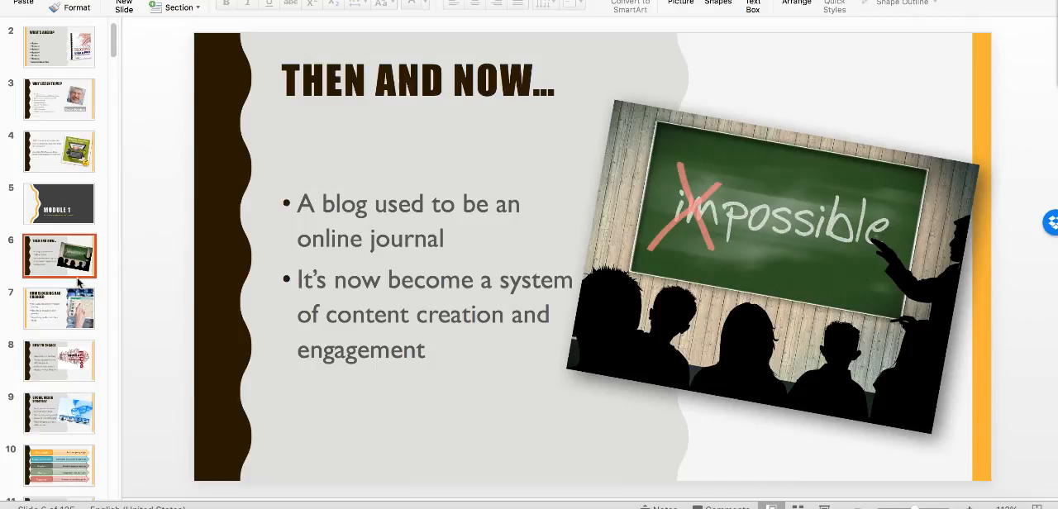
mouse_move(593, 230)
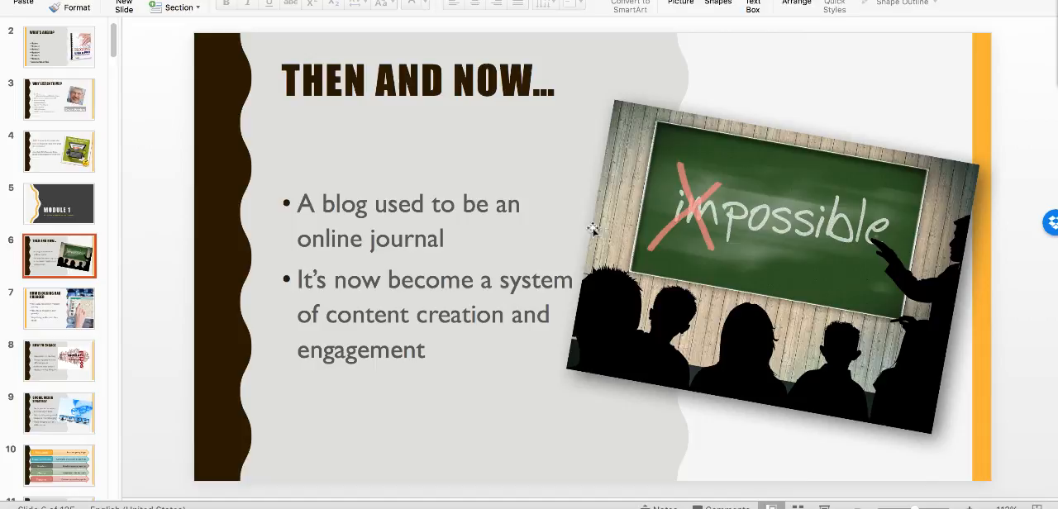
scroll(down, 3)
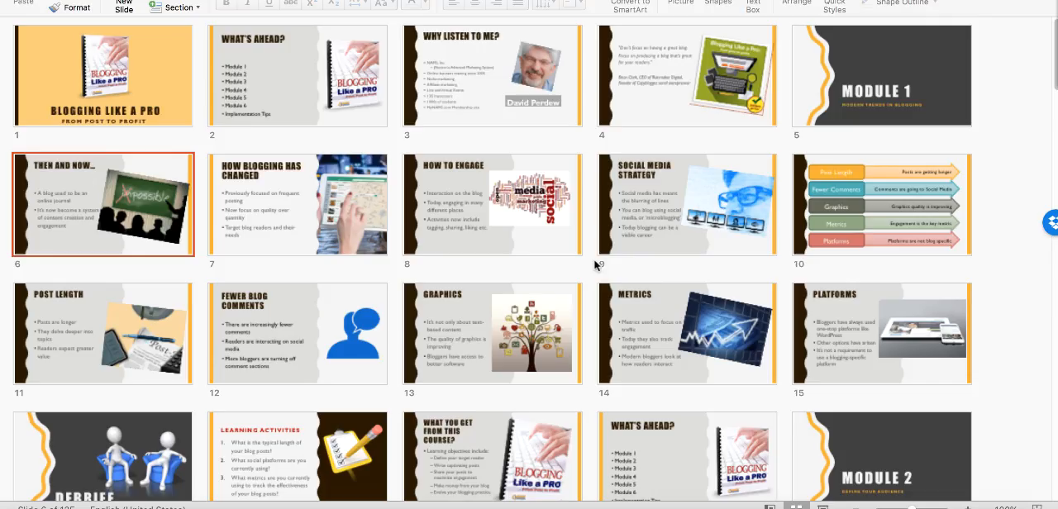
scroll(down, 3)
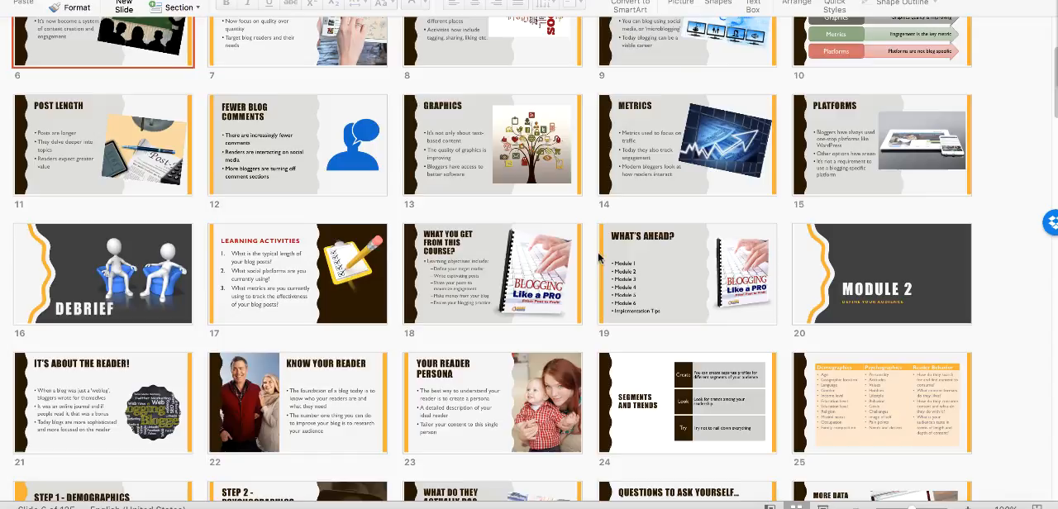
scroll(down, 3)
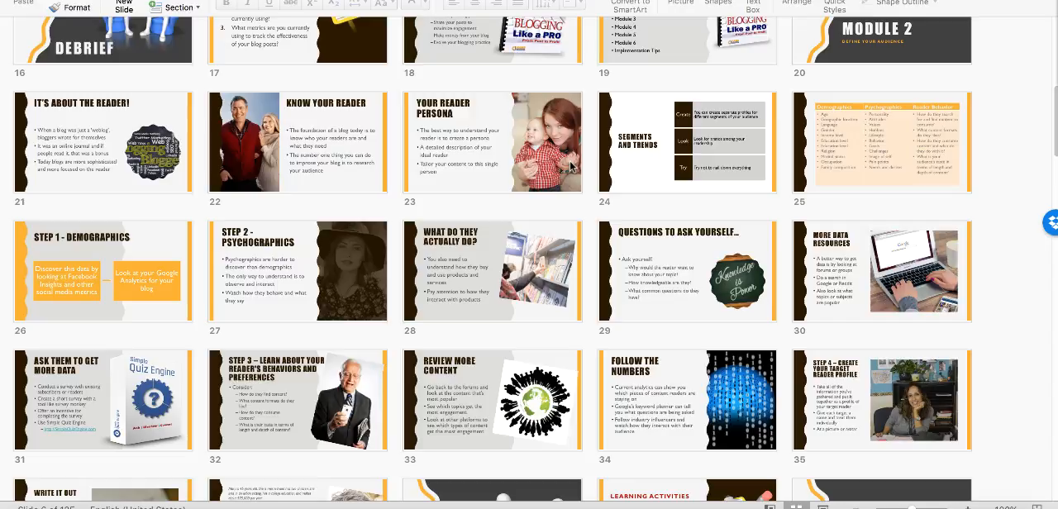
scroll(down, 3)
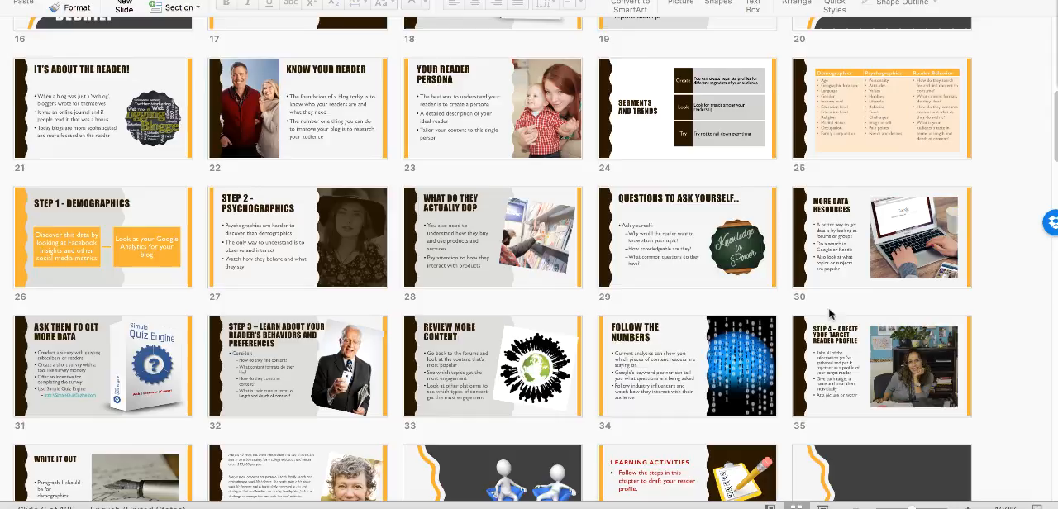
scroll(down, 3)
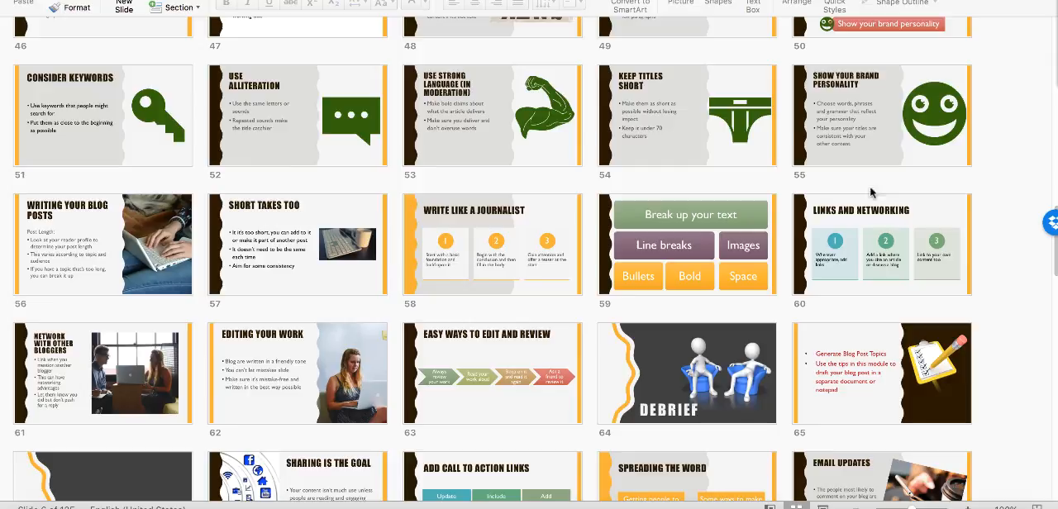
scroll(up, 3)
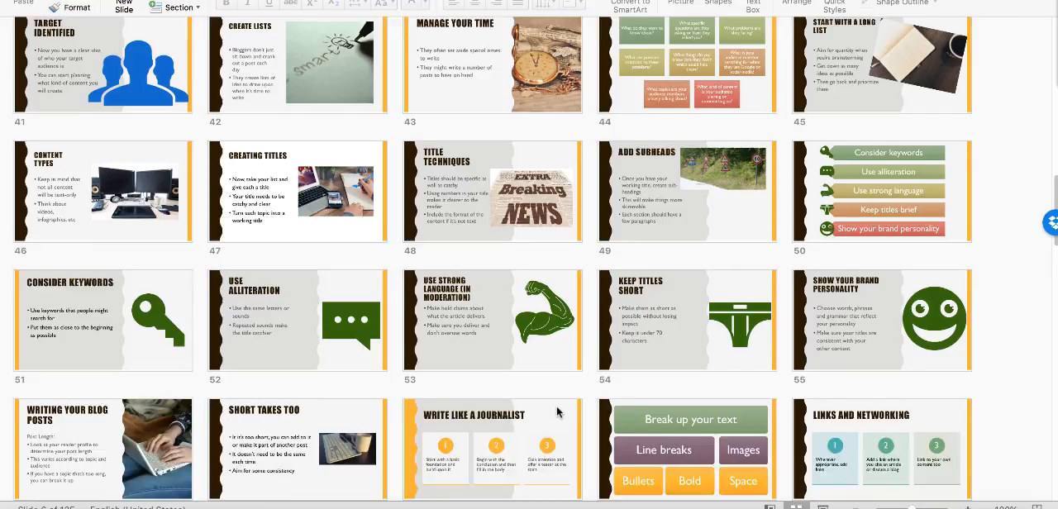
scroll(up, 3)
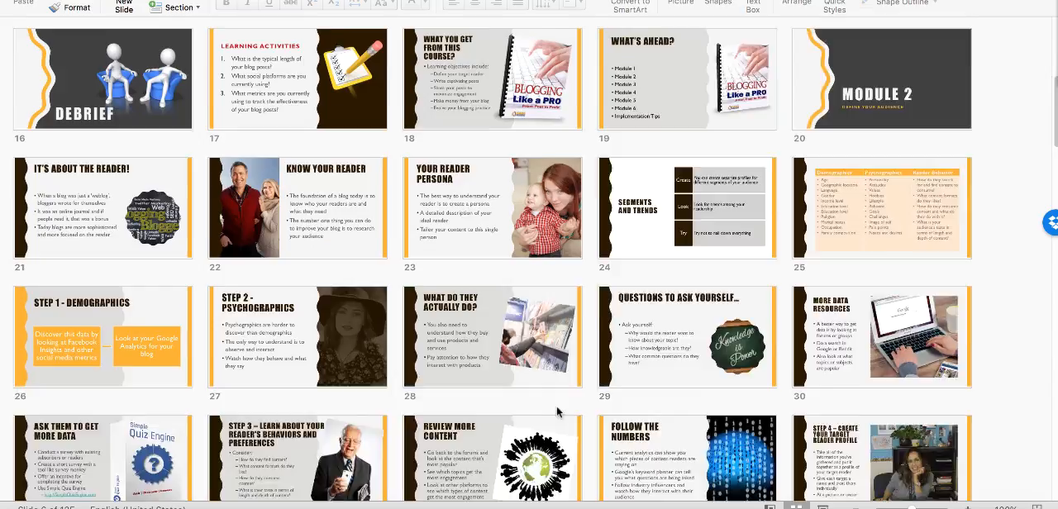
scroll(up, 3)
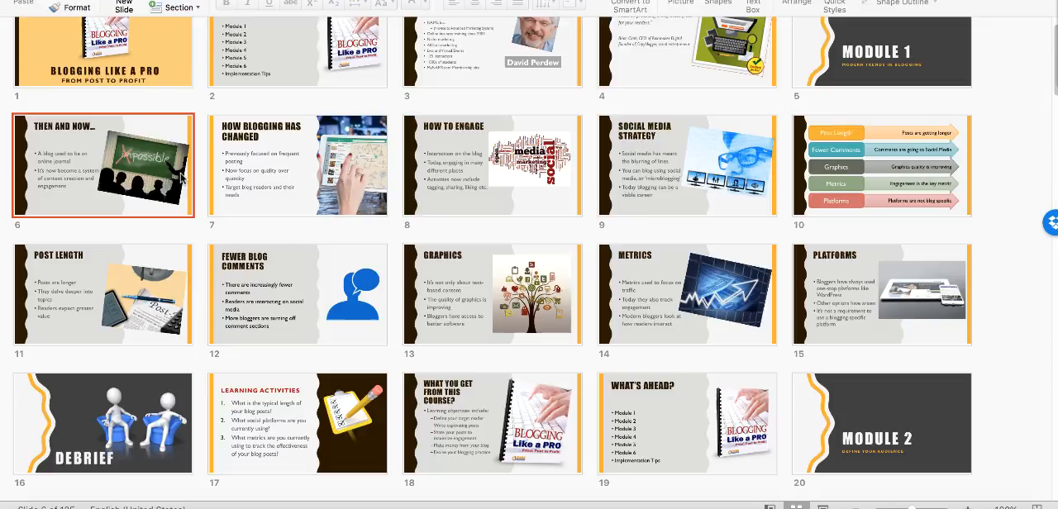
Step: Return to Normal view and select slide 35, 'Step 4 – Create Your Target Reader Profile'
double_click(493, 294)
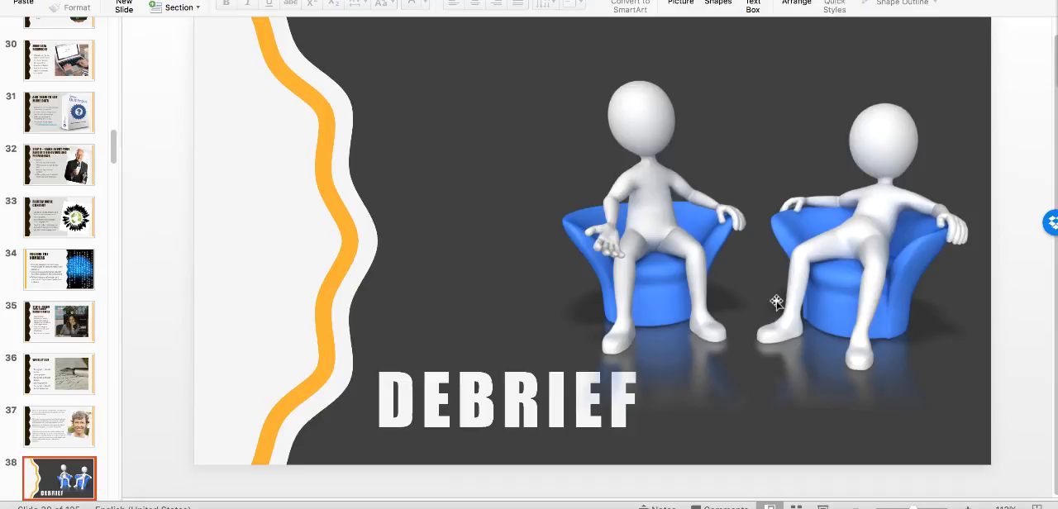
click(58, 186)
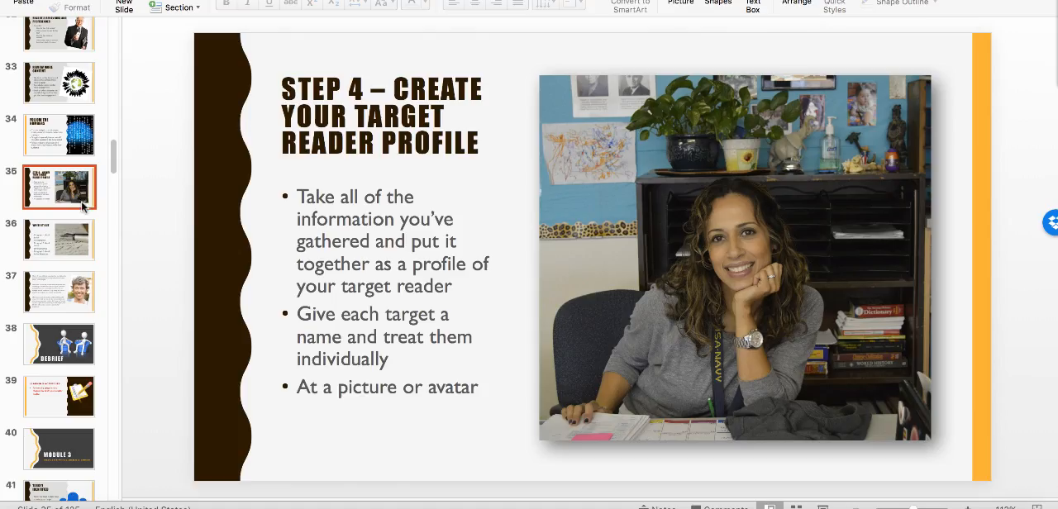
mouse_move(831, 339)
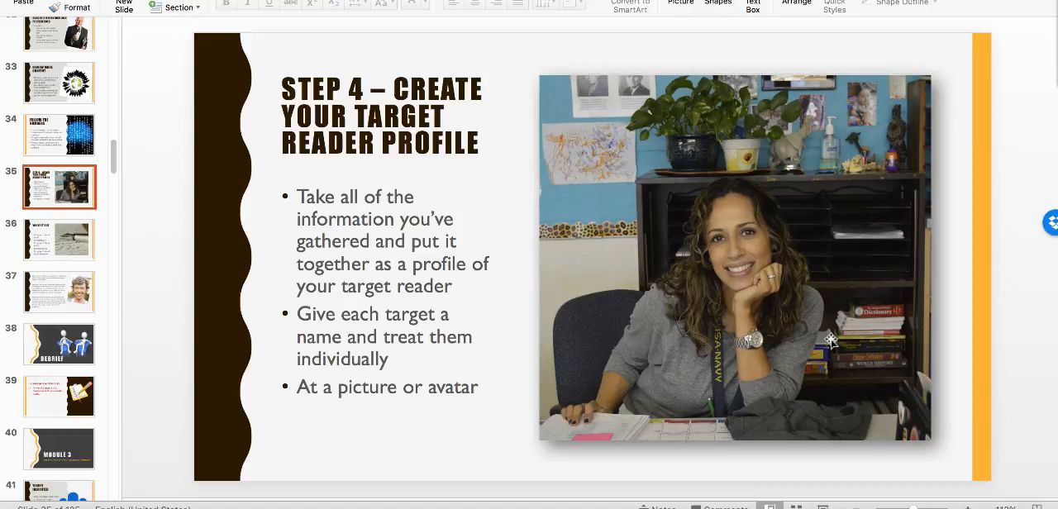
mouse_move(804, 311)
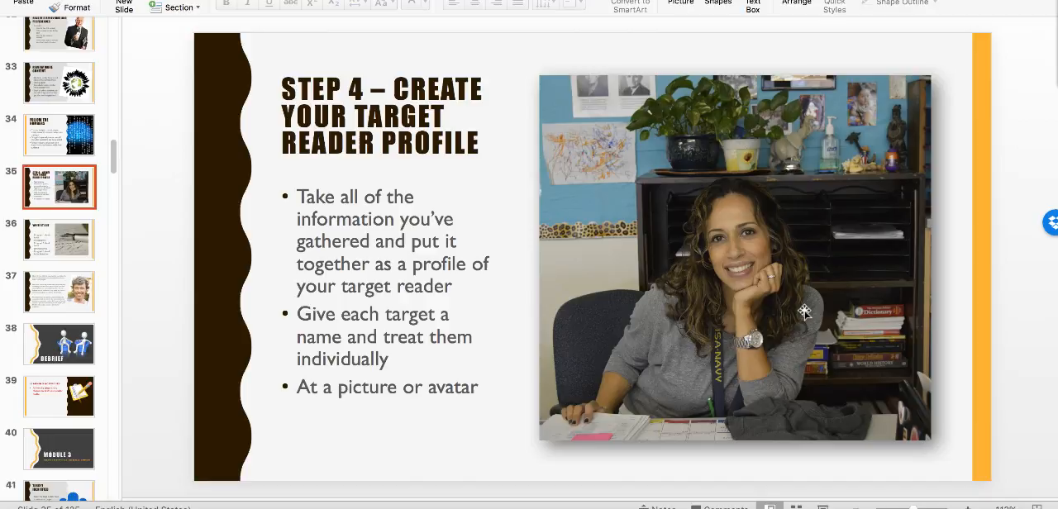
mouse_move(791, 337)
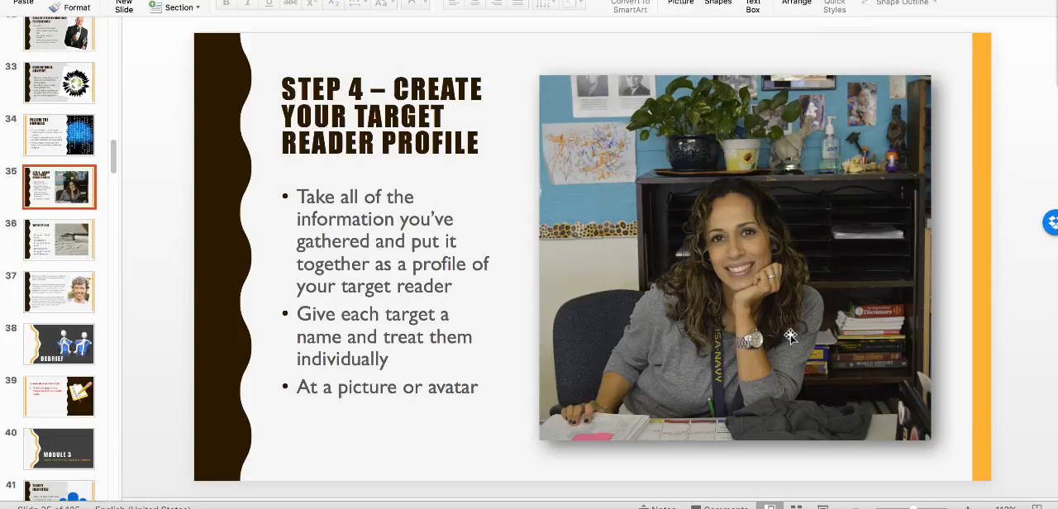